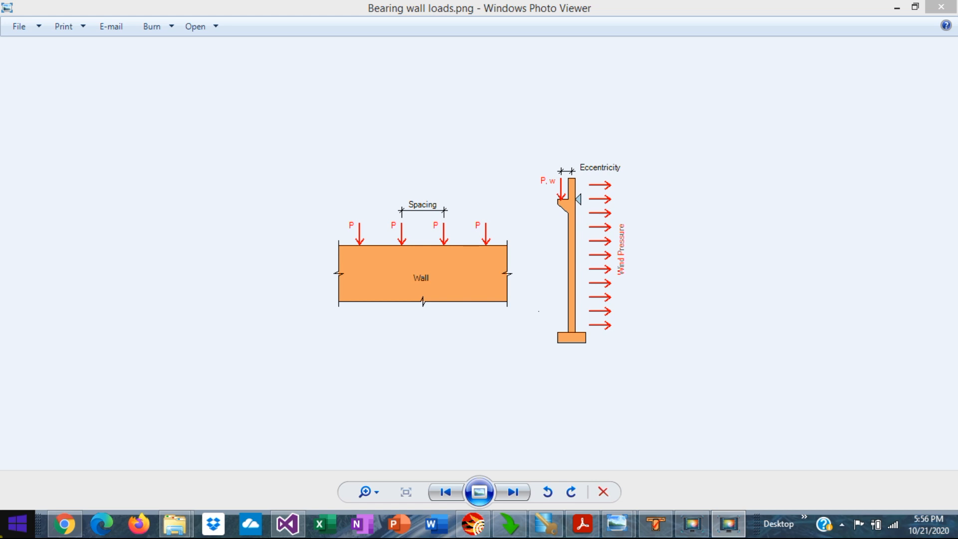
mouse_move(512, 154)
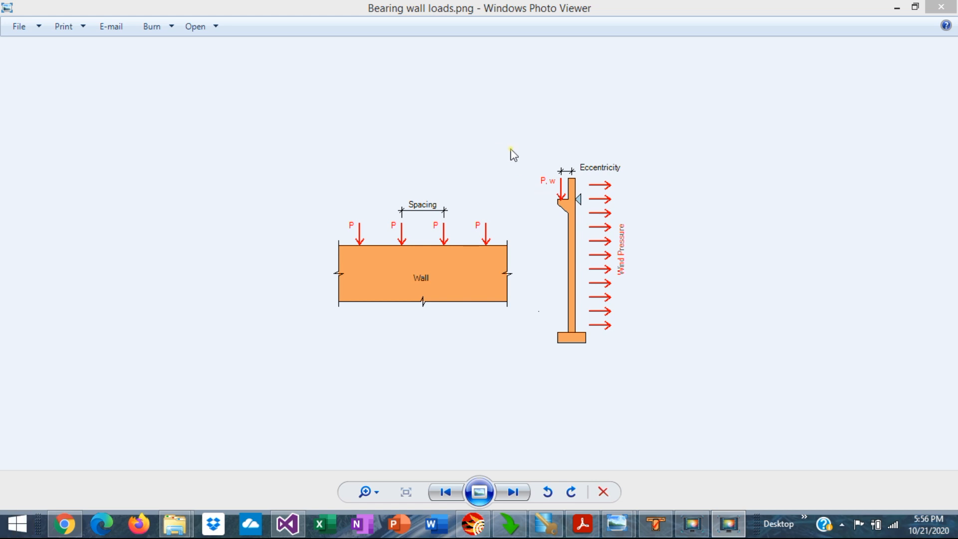
mouse_move(560, 192)
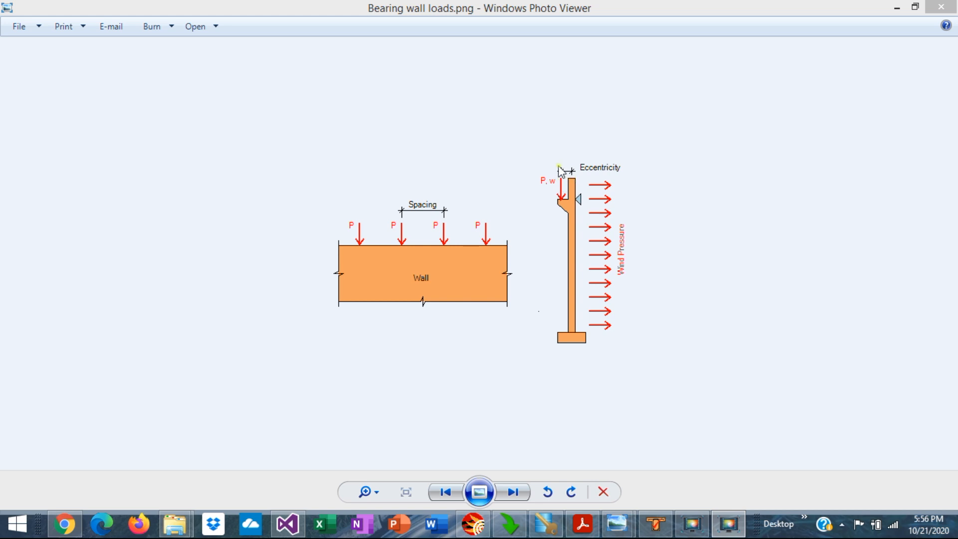
mouse_move(503, 181)
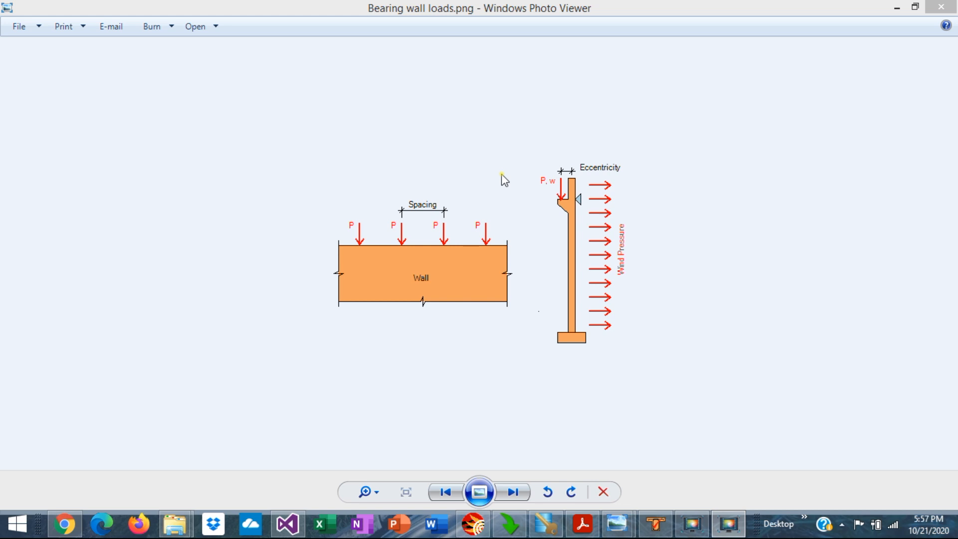
mouse_move(499, 203)
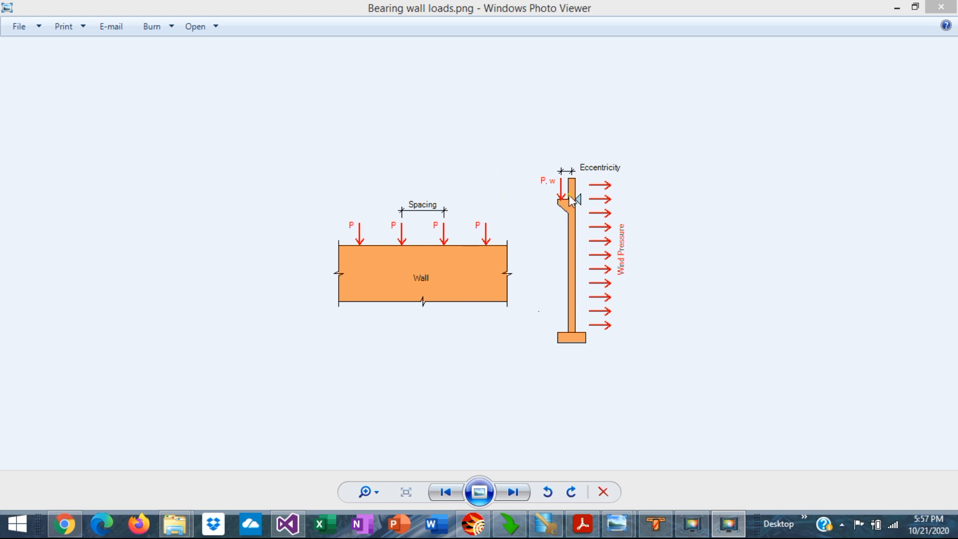
mouse_move(552, 195)
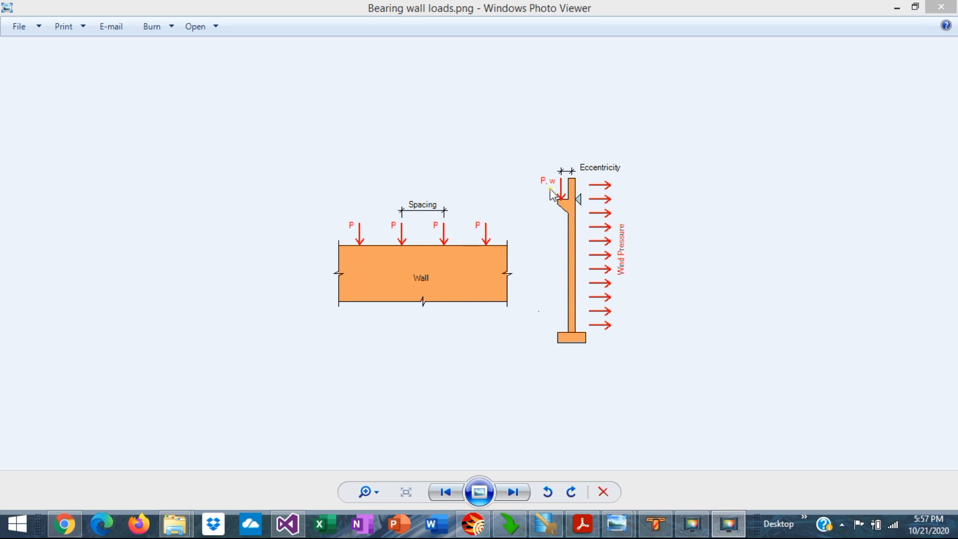
mouse_move(563, 205)
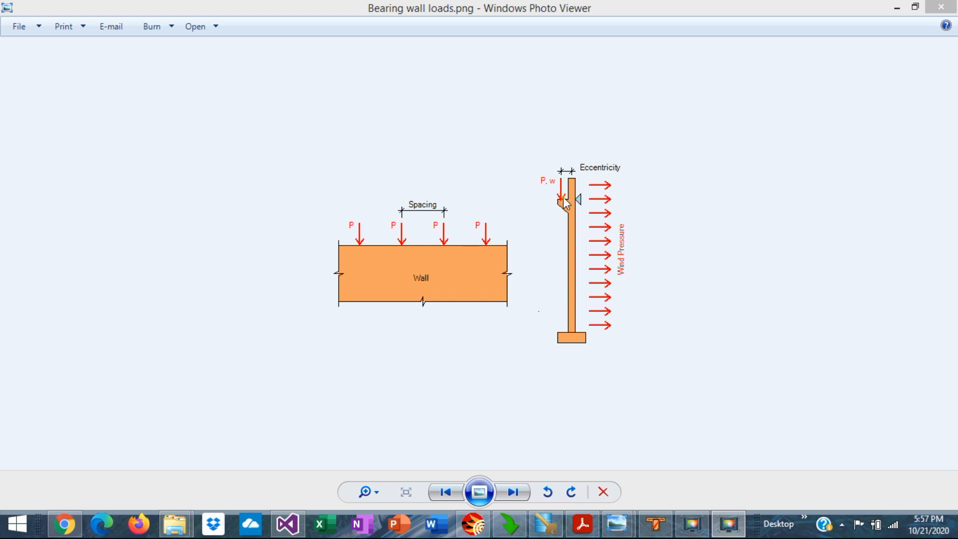
mouse_move(556, 196)
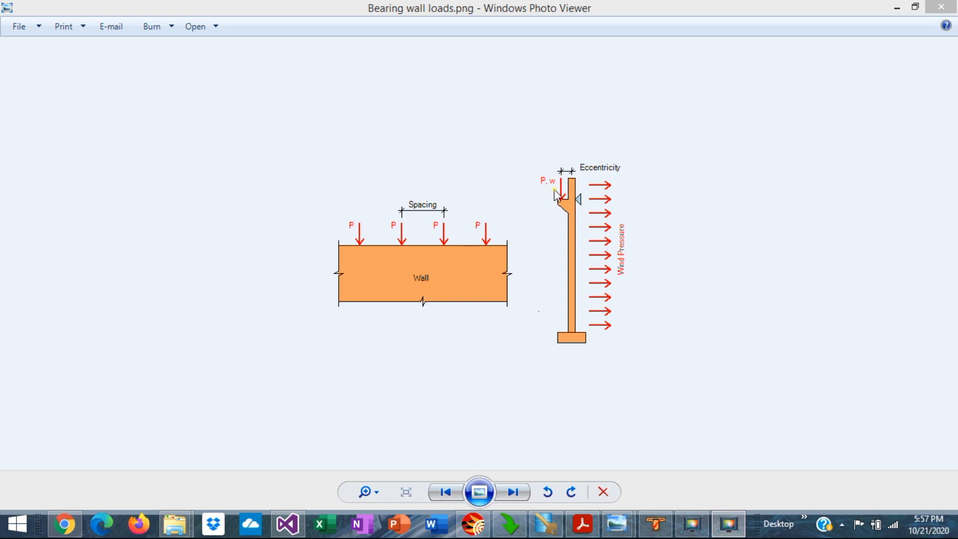
mouse_move(554, 202)
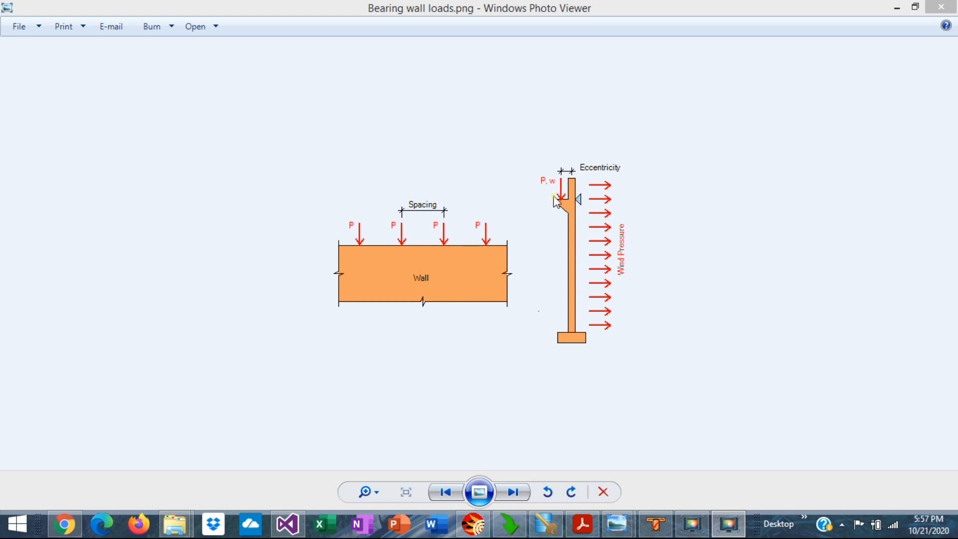
mouse_move(559, 171)
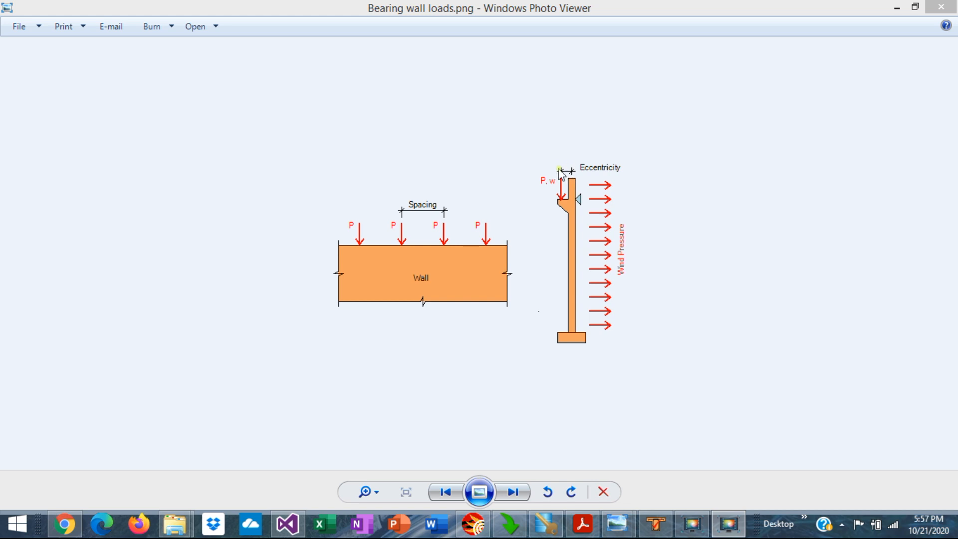
mouse_move(516, 222)
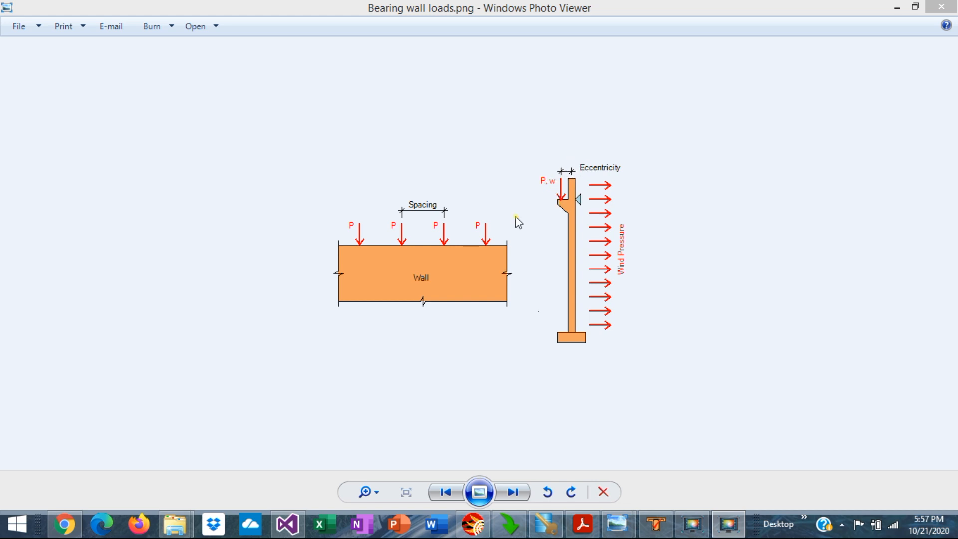
mouse_move(671, 269)
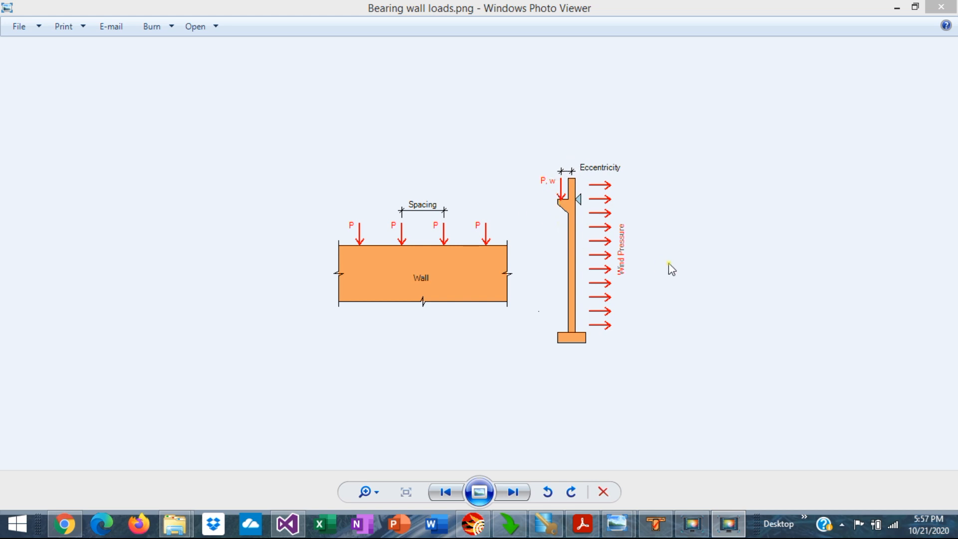
mouse_move(660, 233)
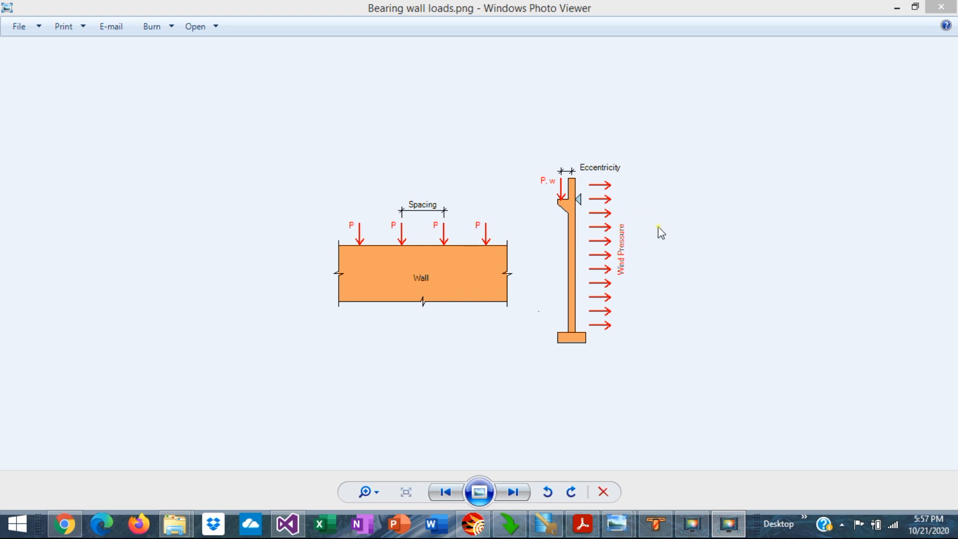
Step: Show the bearing wall moment diagram picture with the ACI design methods list
left_click(512, 491)
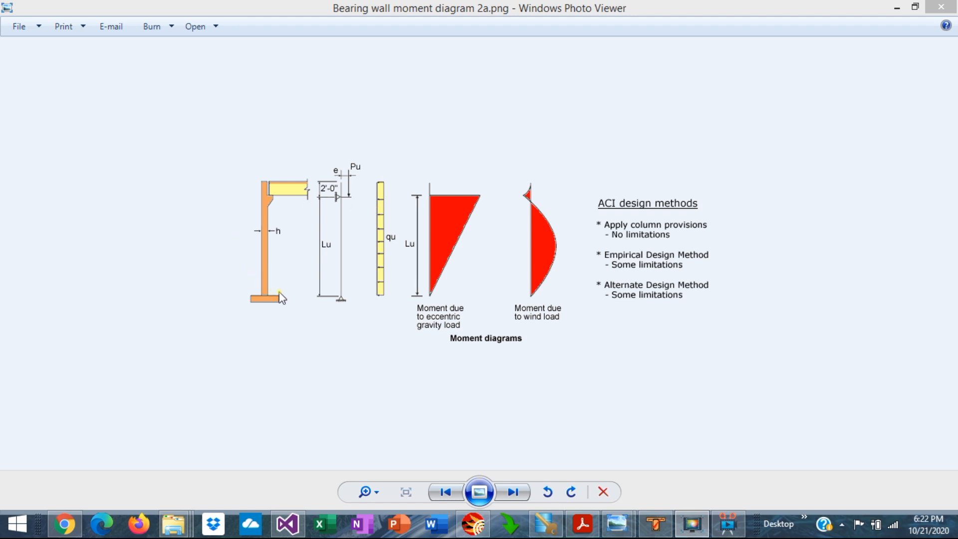
mouse_move(267, 302)
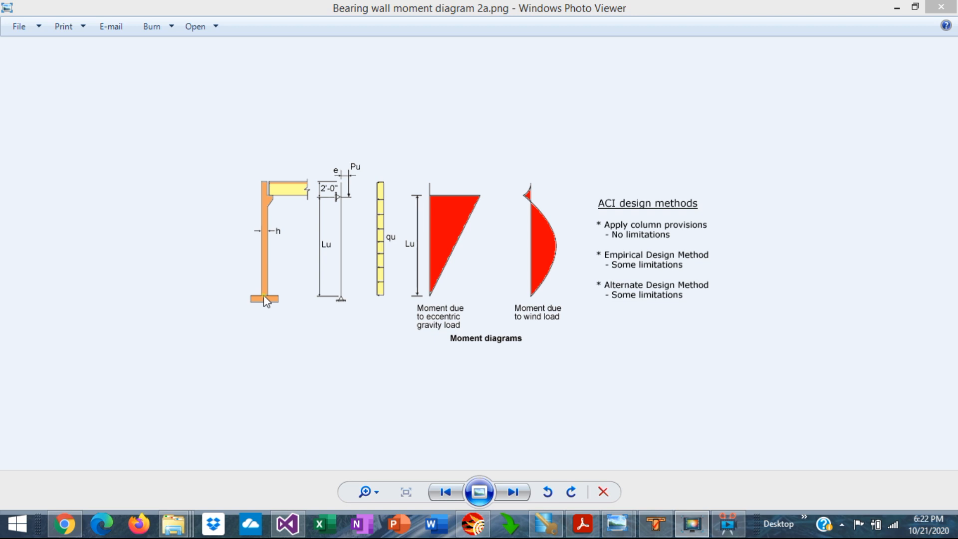
mouse_move(303, 215)
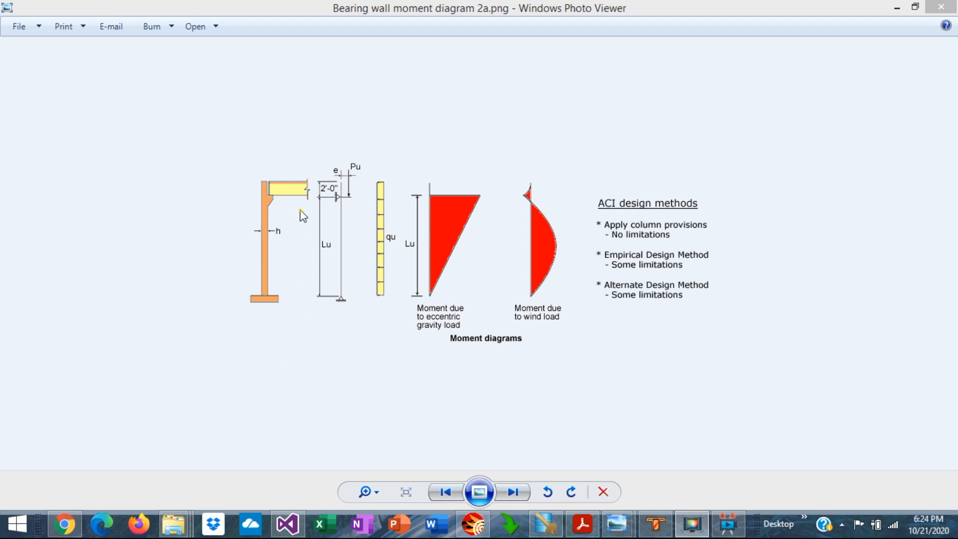
mouse_move(275, 190)
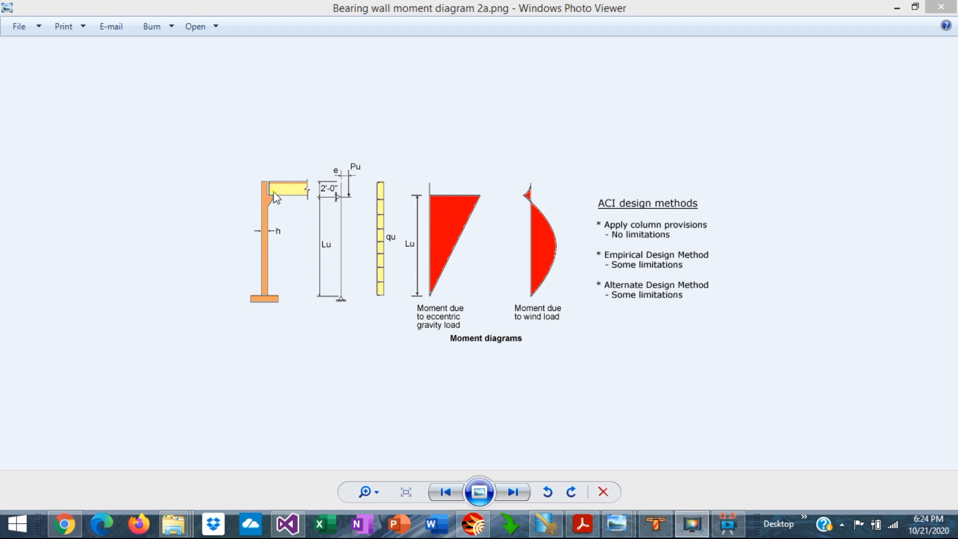
mouse_move(345, 215)
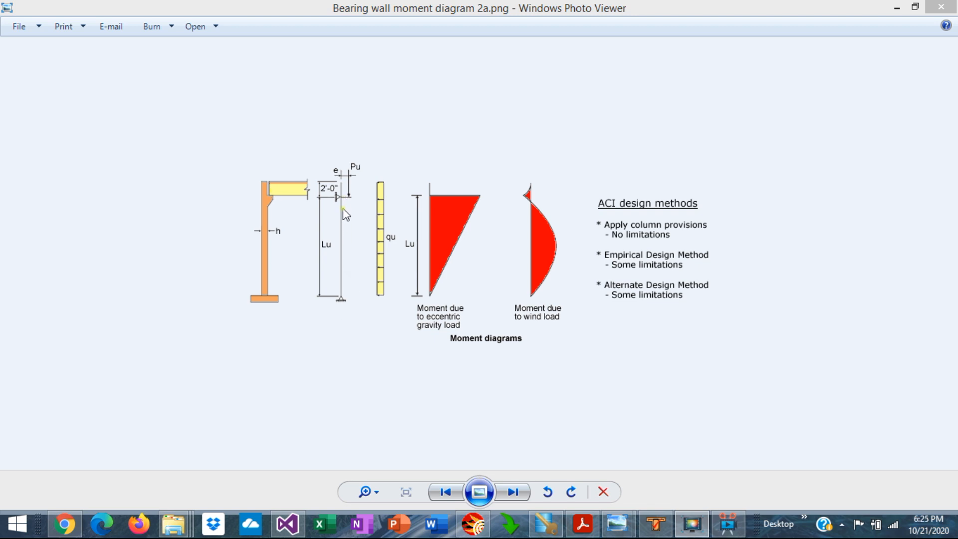
mouse_move(360, 263)
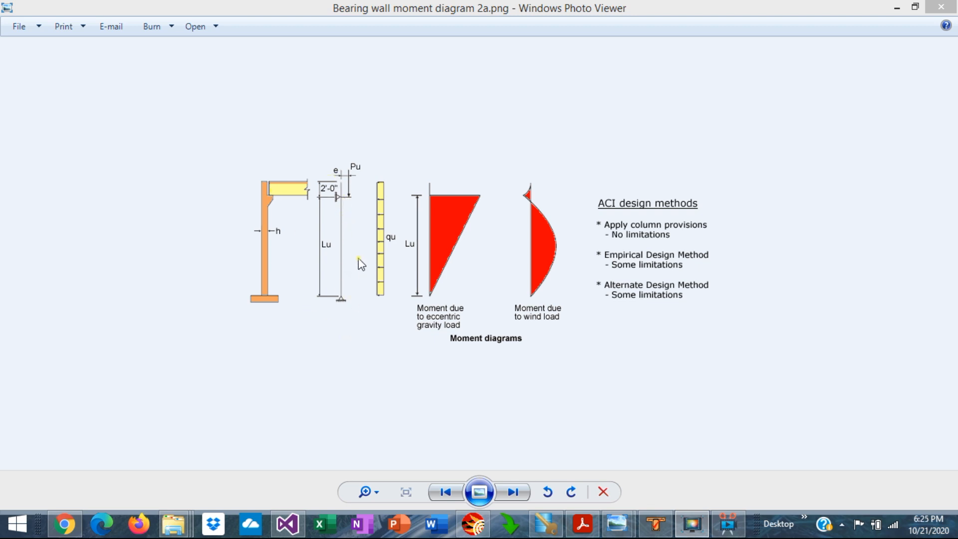
mouse_move(343, 208)
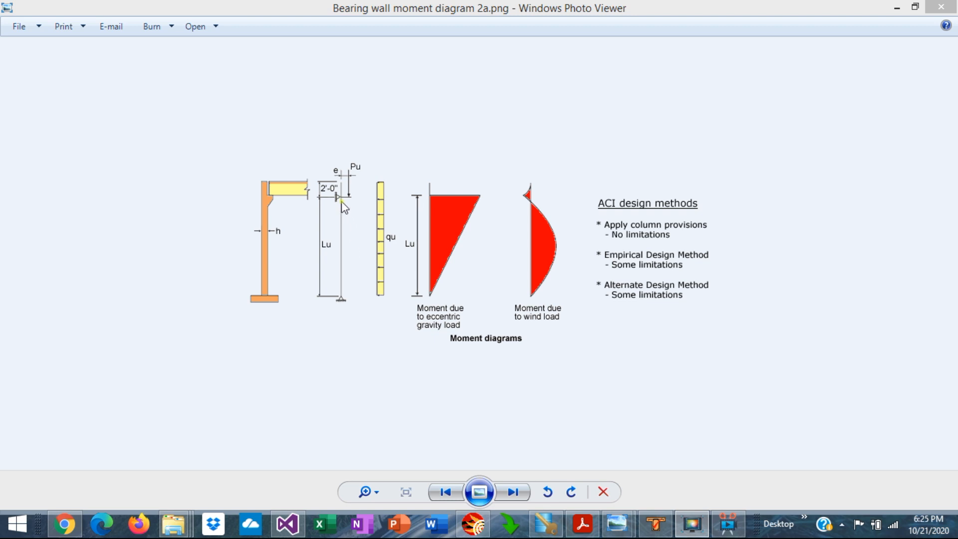
mouse_move(346, 302)
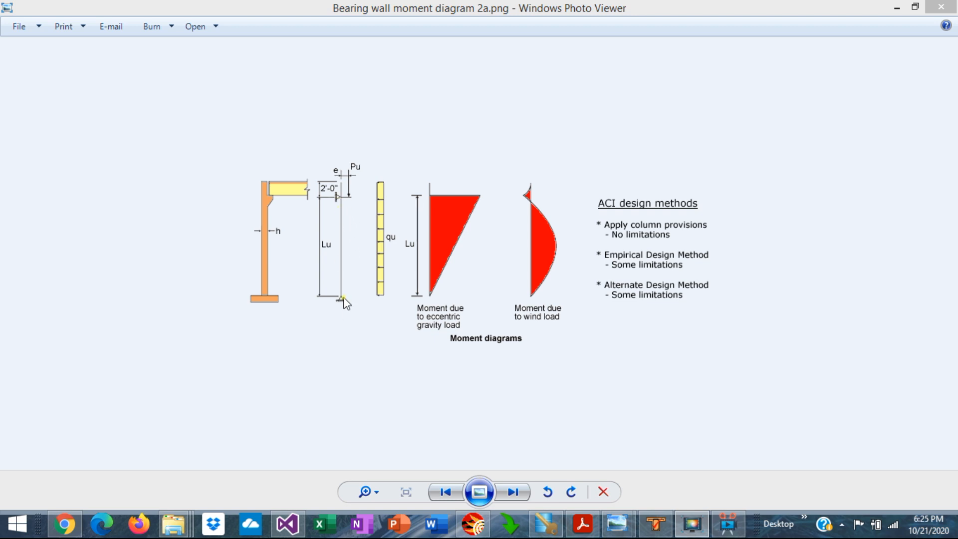
mouse_move(341, 204)
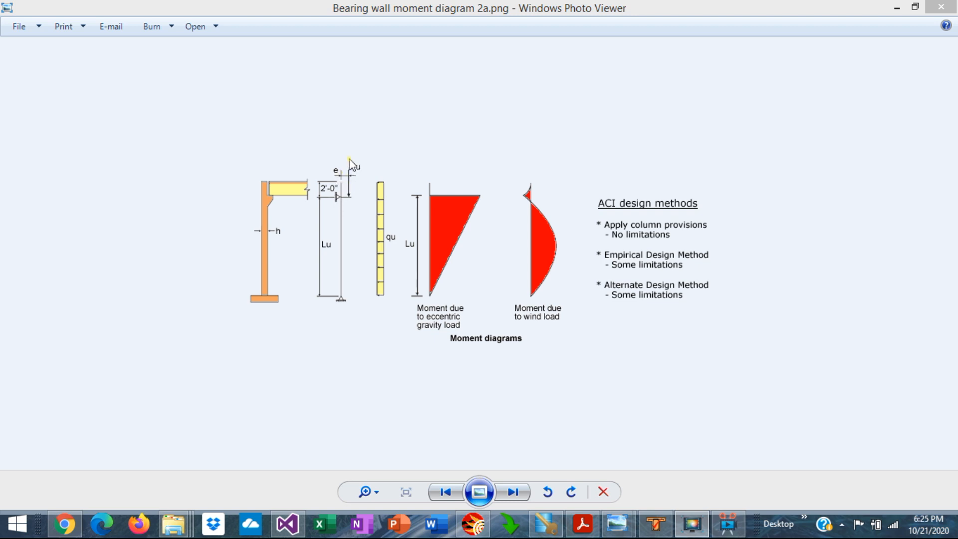
mouse_move(354, 186)
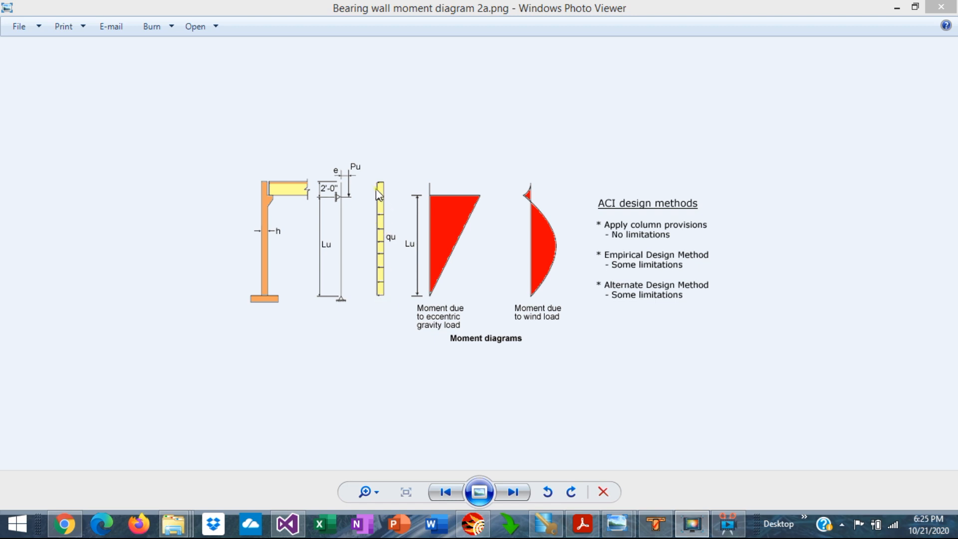
mouse_move(466, 276)
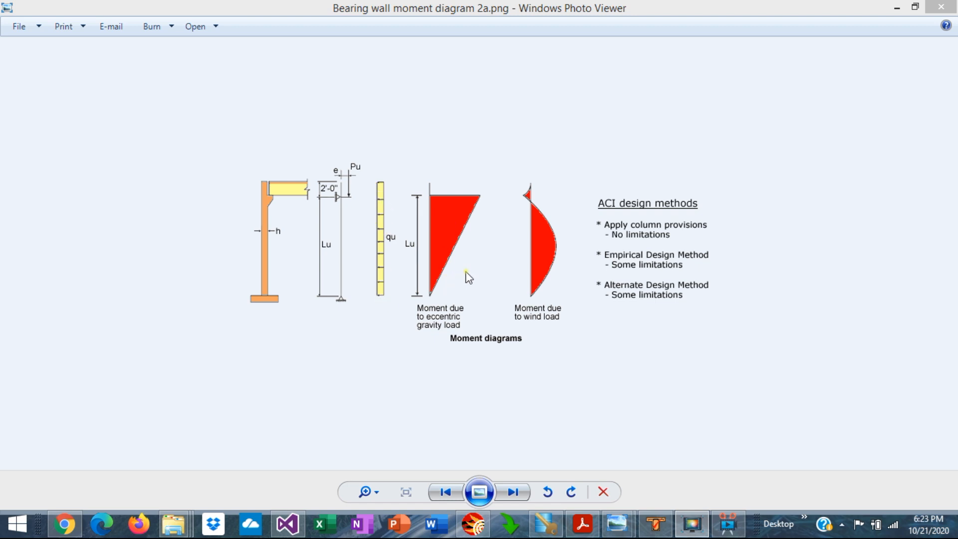
mouse_move(467, 244)
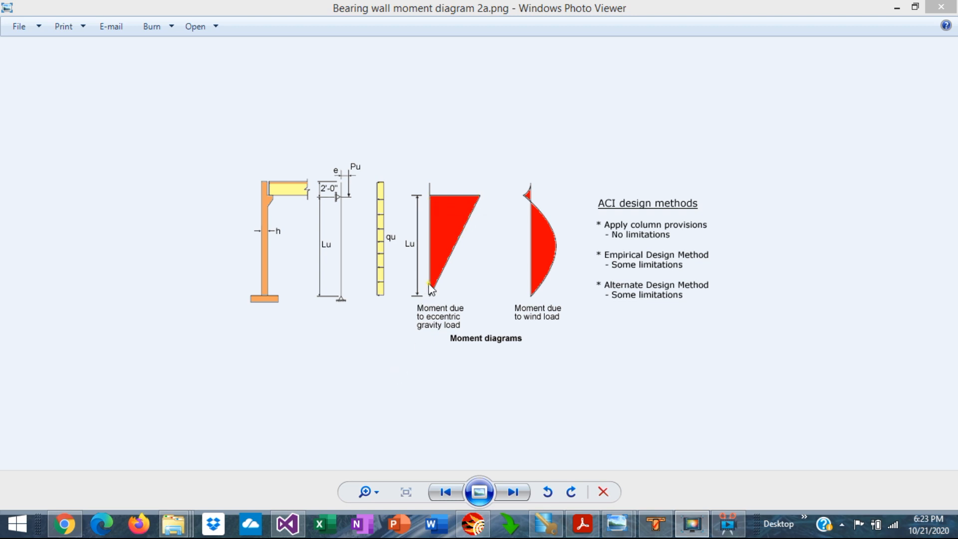
mouse_move(545, 265)
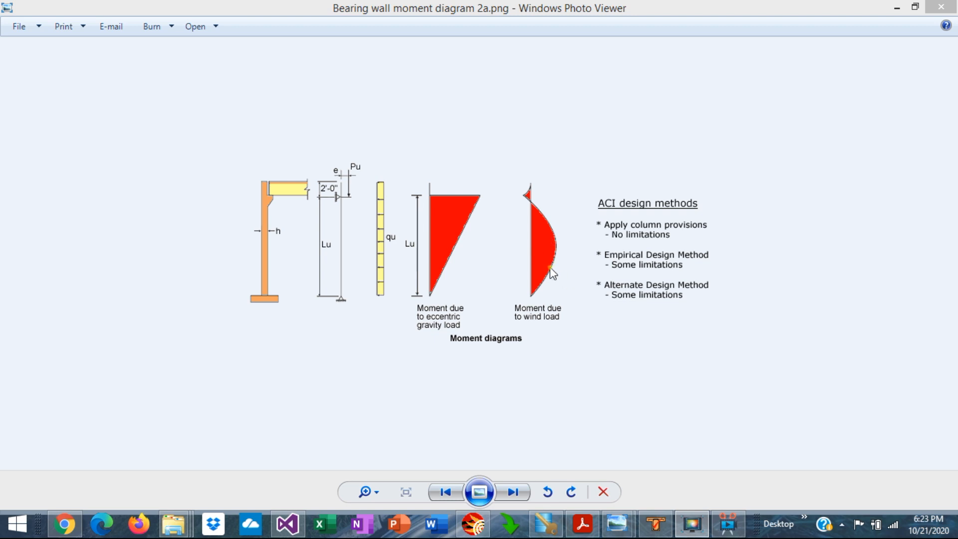
mouse_move(560, 275)
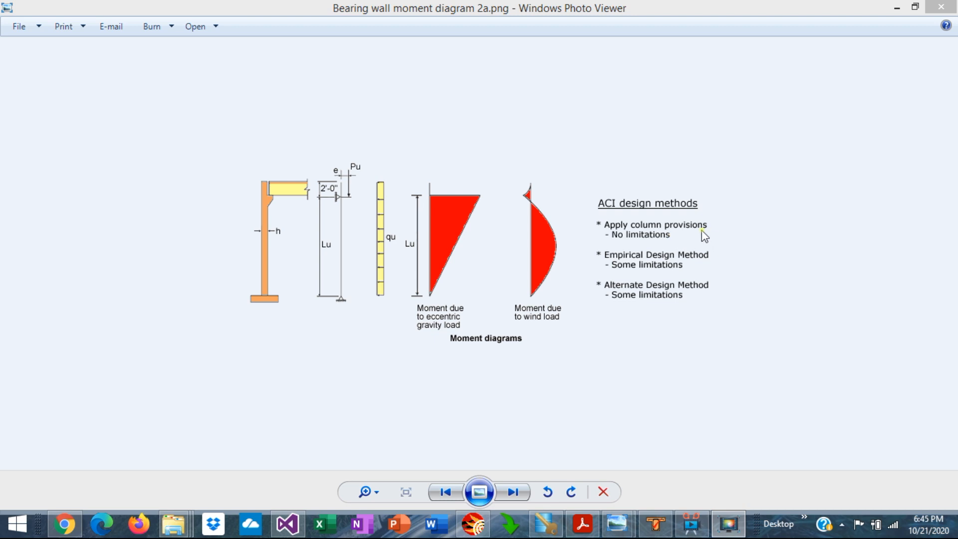
mouse_move(712, 227)
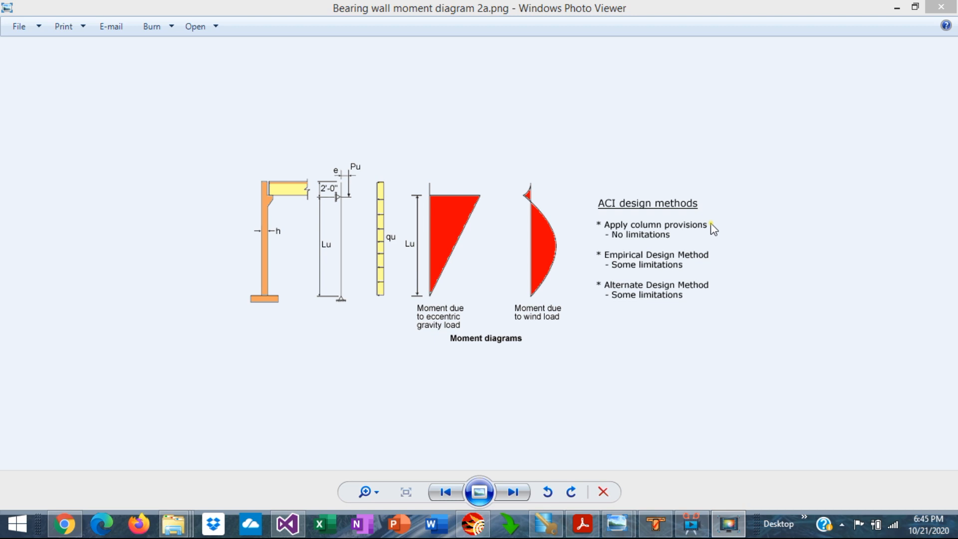
mouse_move(719, 265)
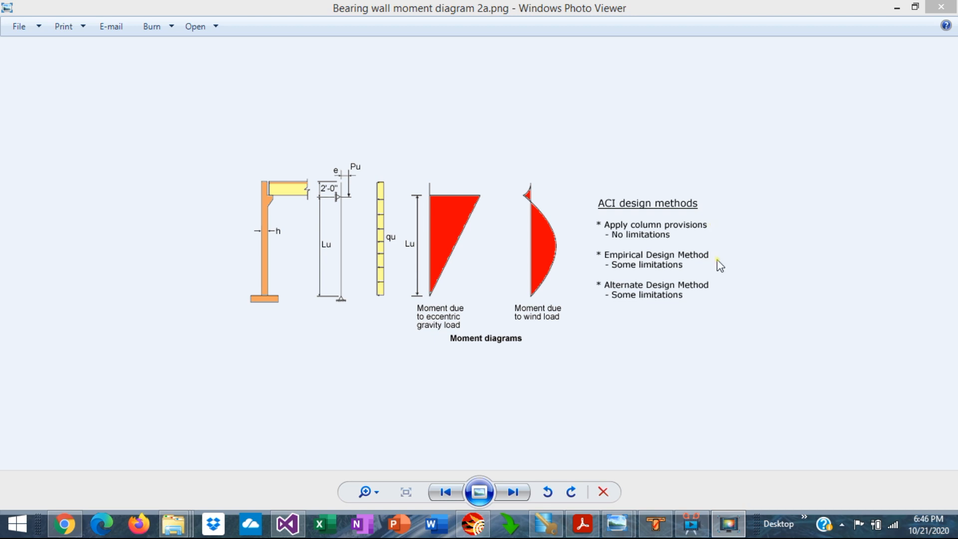
mouse_move(720, 269)
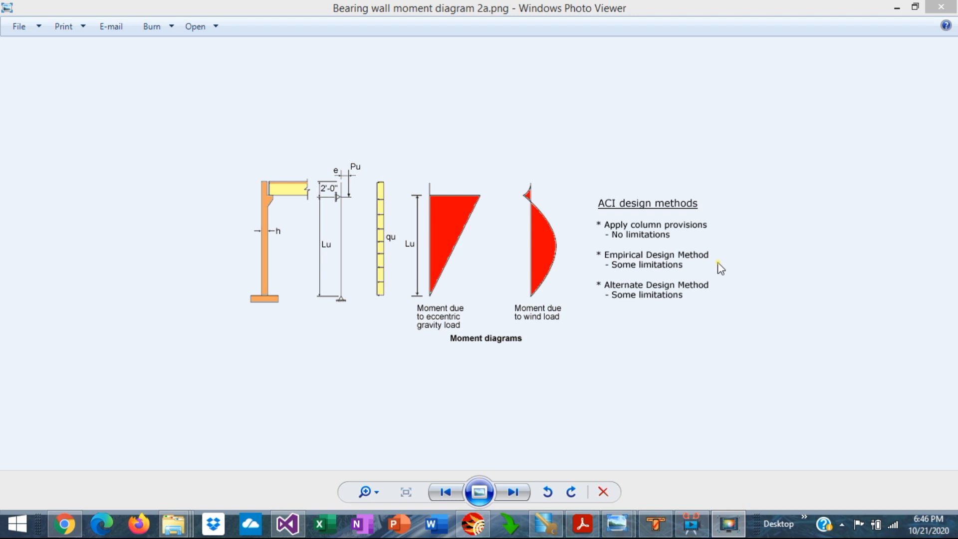
mouse_move(719, 307)
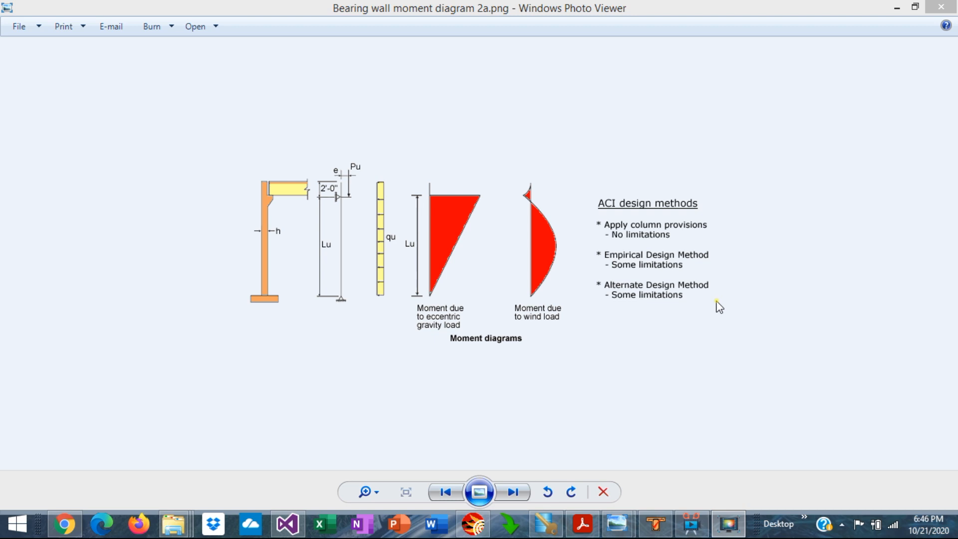
mouse_move(682, 268)
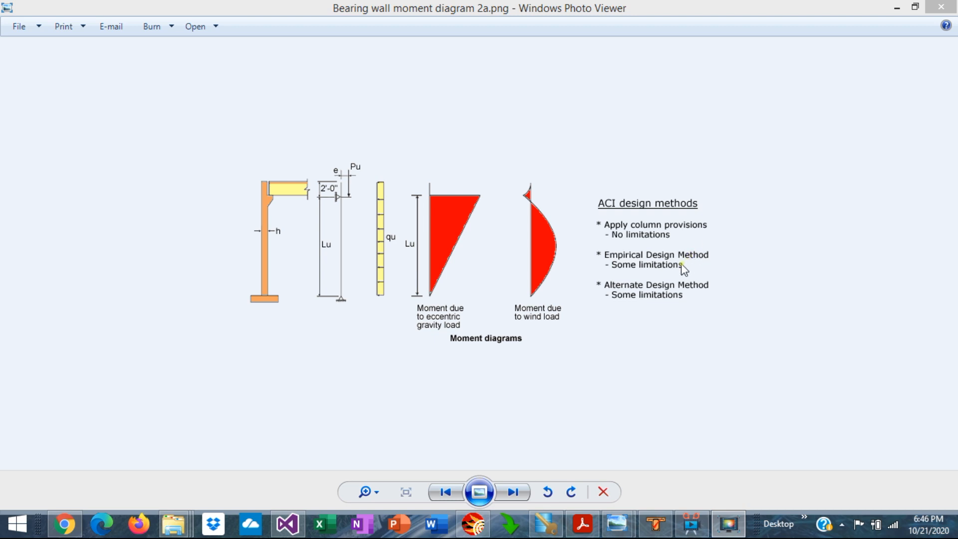
mouse_move(712, 297)
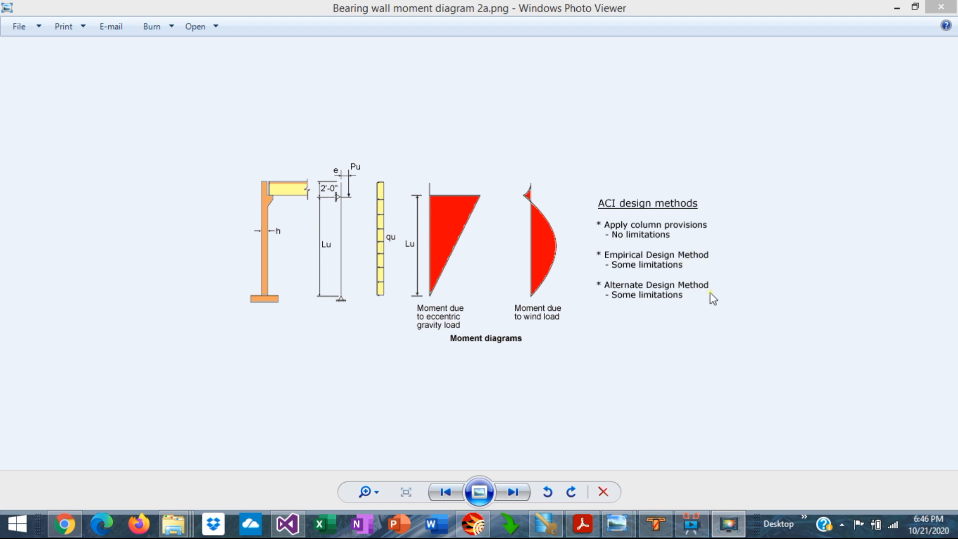
mouse_move(713, 243)
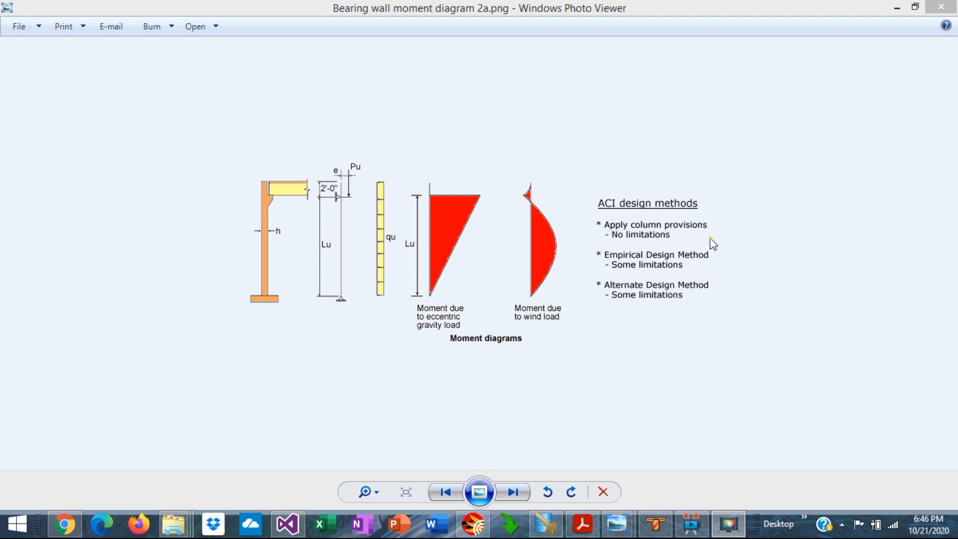
mouse_move(709, 237)
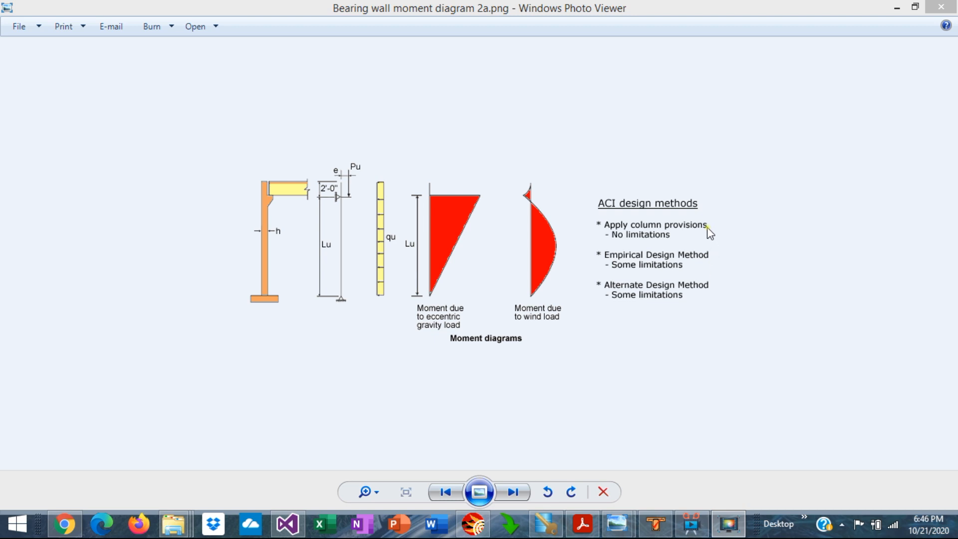
mouse_move(729, 240)
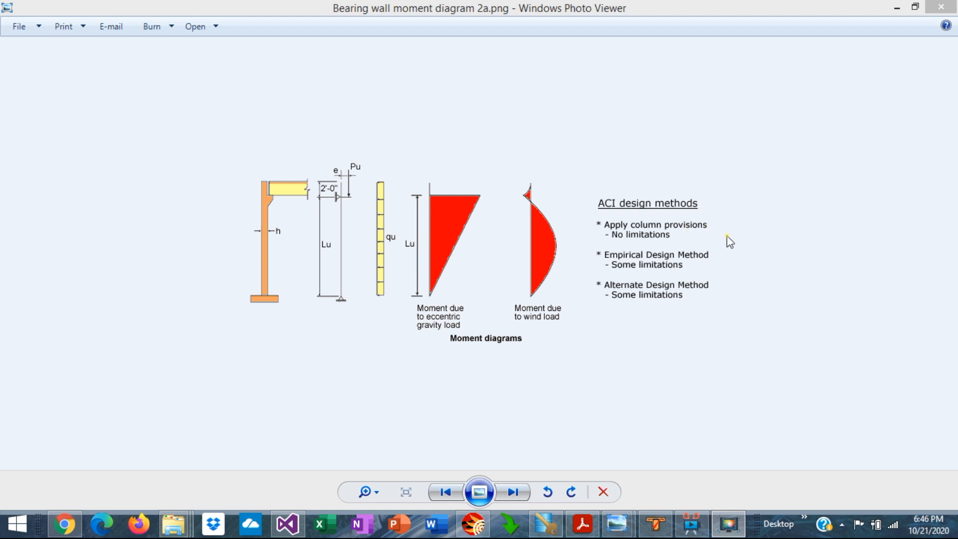
mouse_move(724, 238)
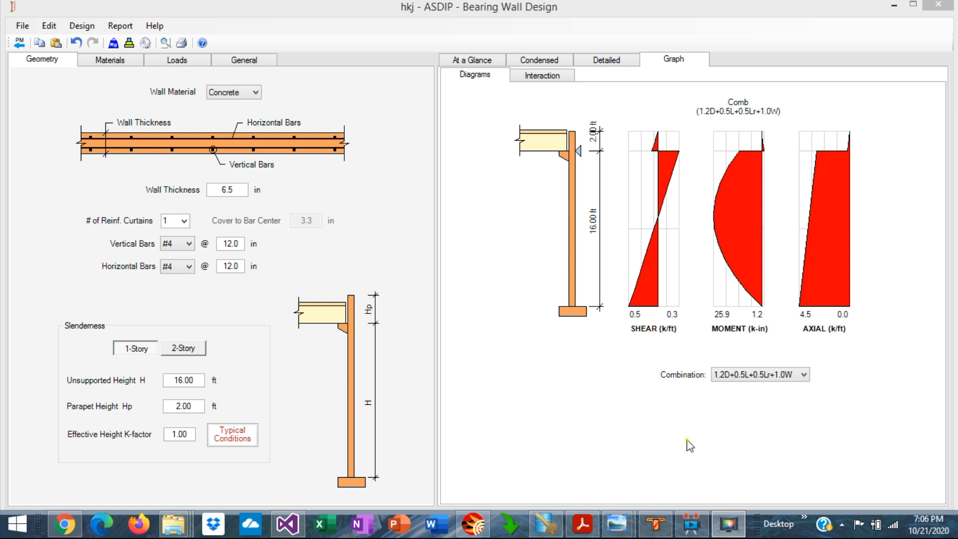
mouse_move(400, 270)
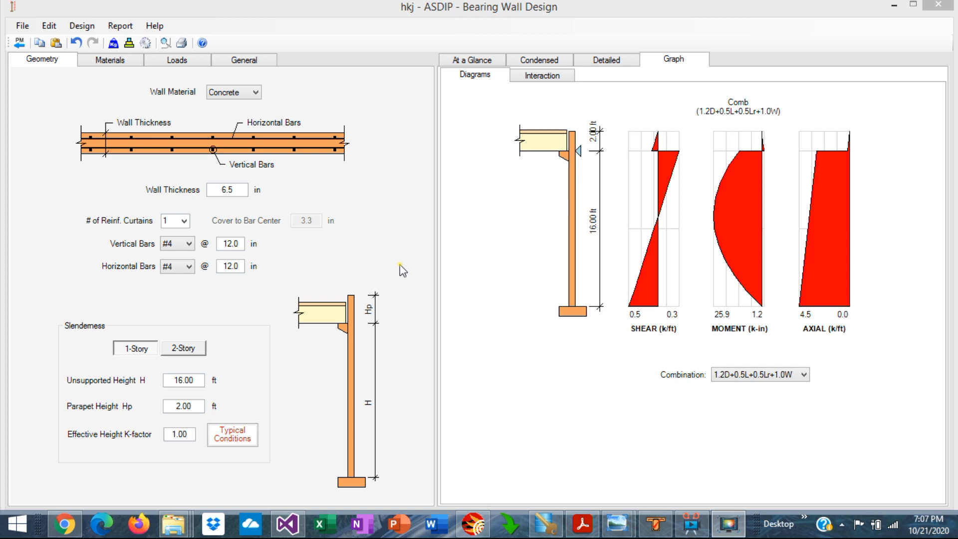
mouse_move(274, 252)
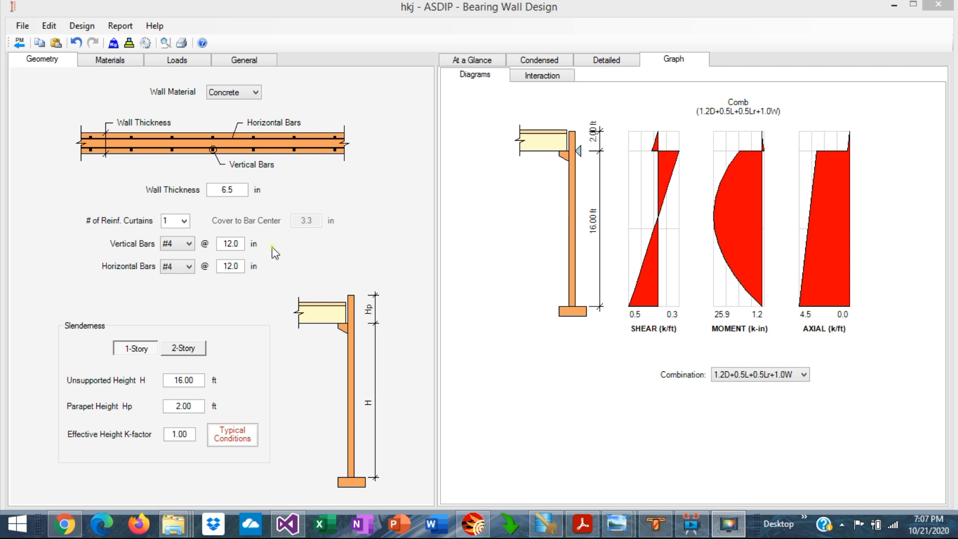
mouse_move(552, 175)
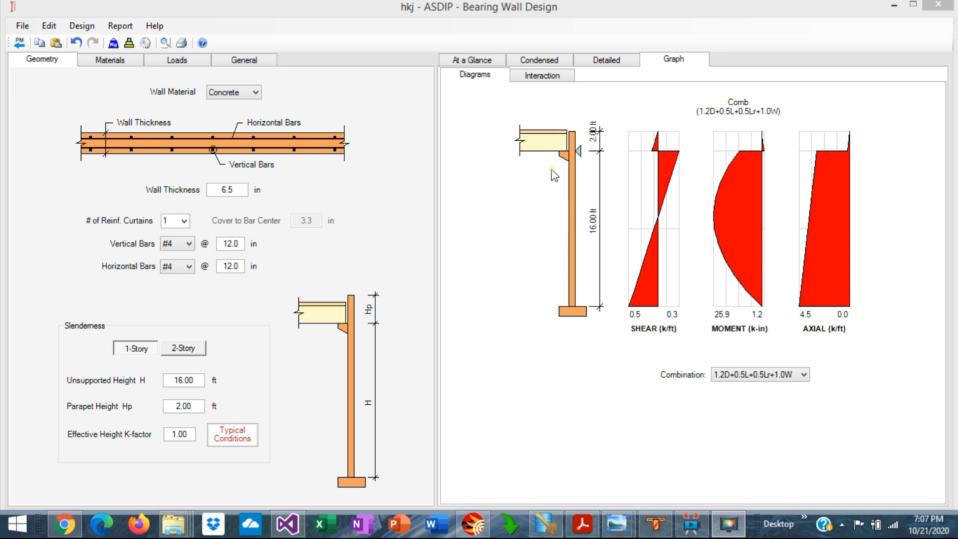
mouse_move(602, 237)
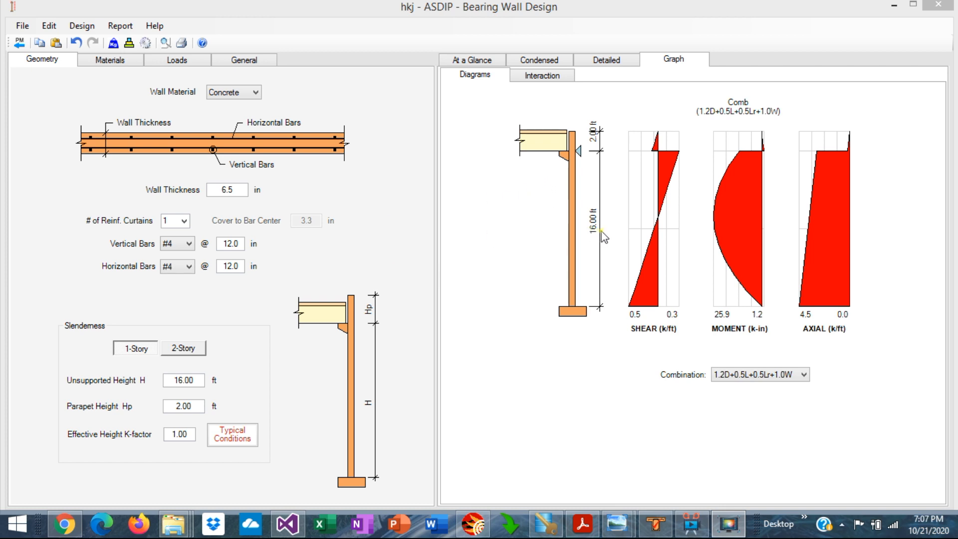
mouse_move(176, 418)
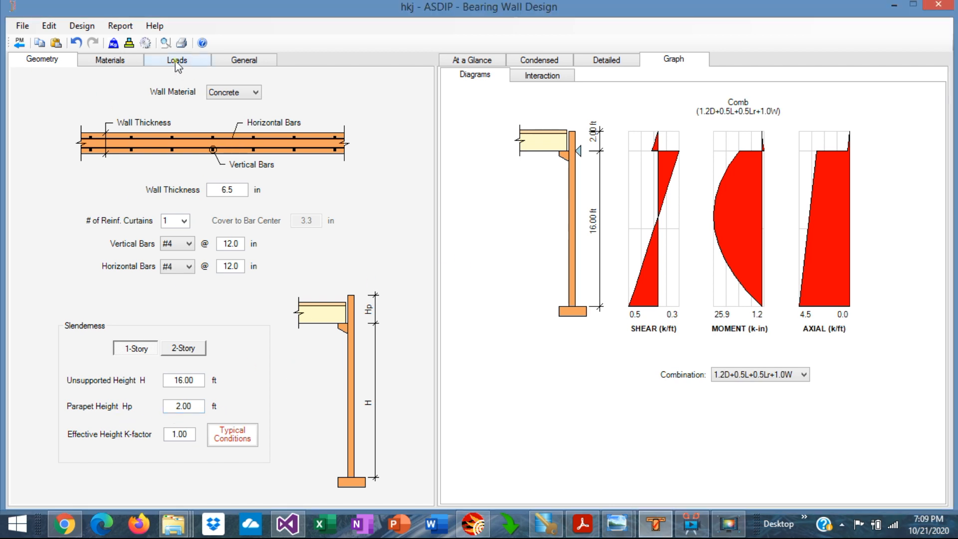
Step: Show the Dead load inputs: 4.0 kip concentrated load, eccentricities and 48.0 in spacing
left_click(176, 59)
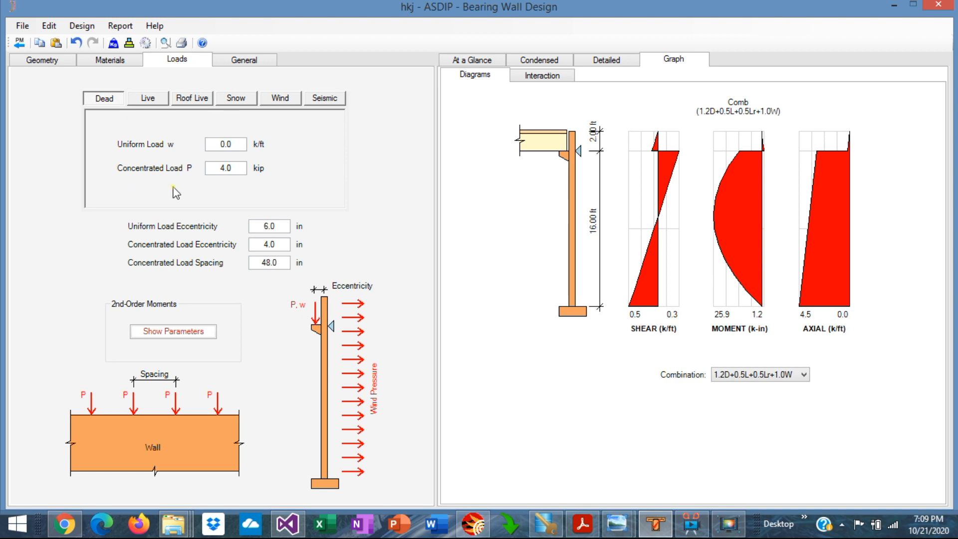
left_click(225, 168)
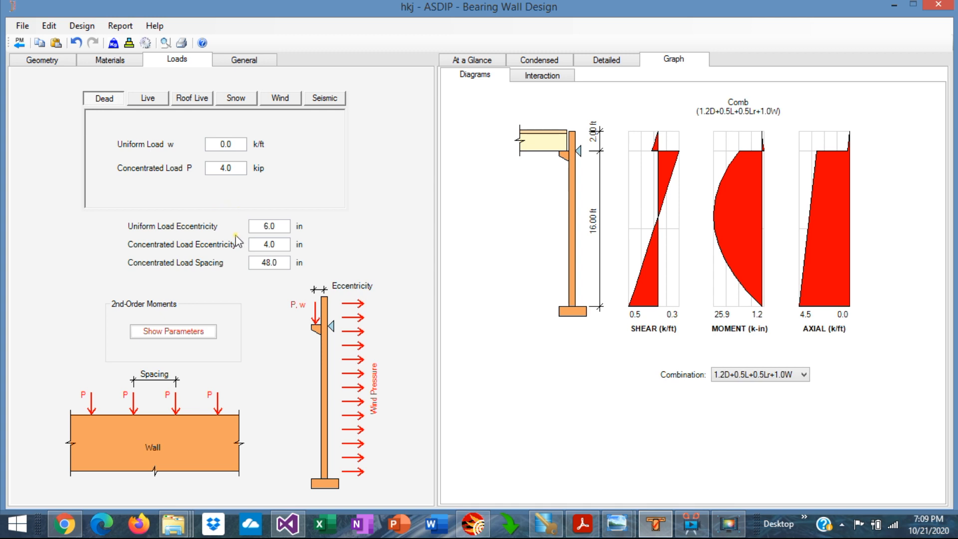
mouse_move(333, 305)
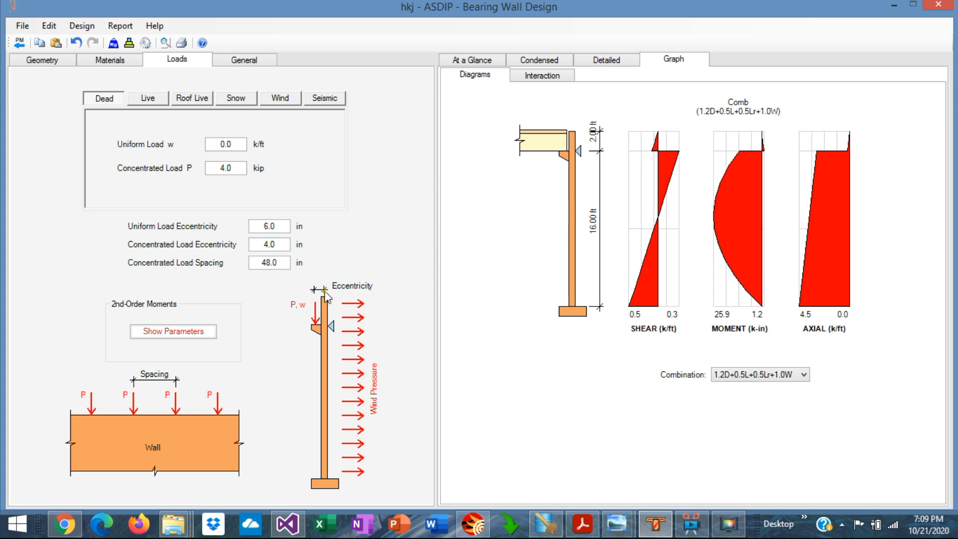
mouse_move(171, 281)
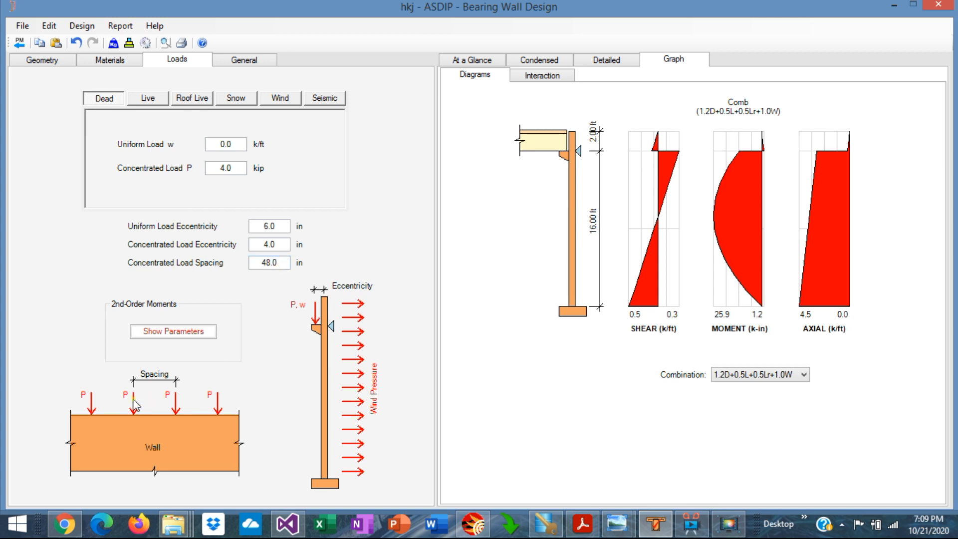
mouse_move(101, 410)
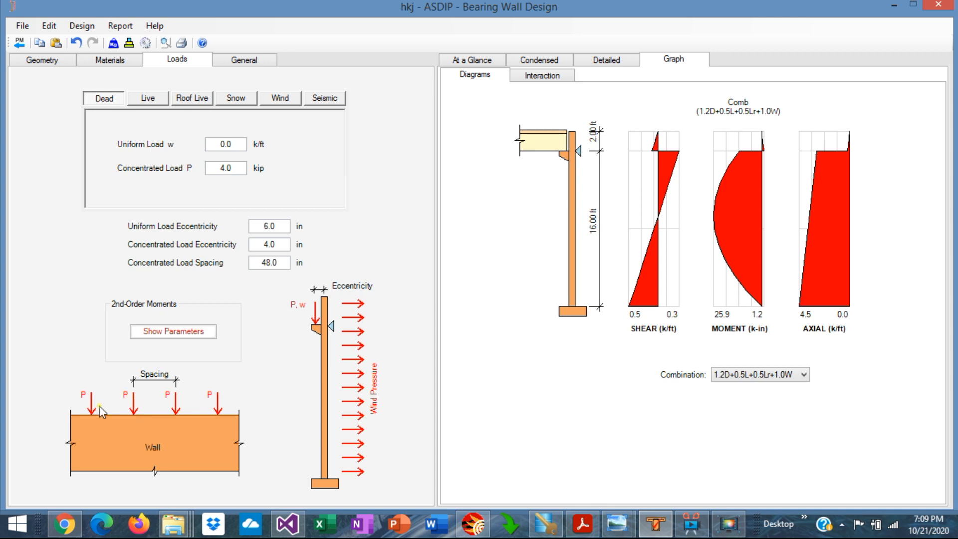
mouse_move(187, 431)
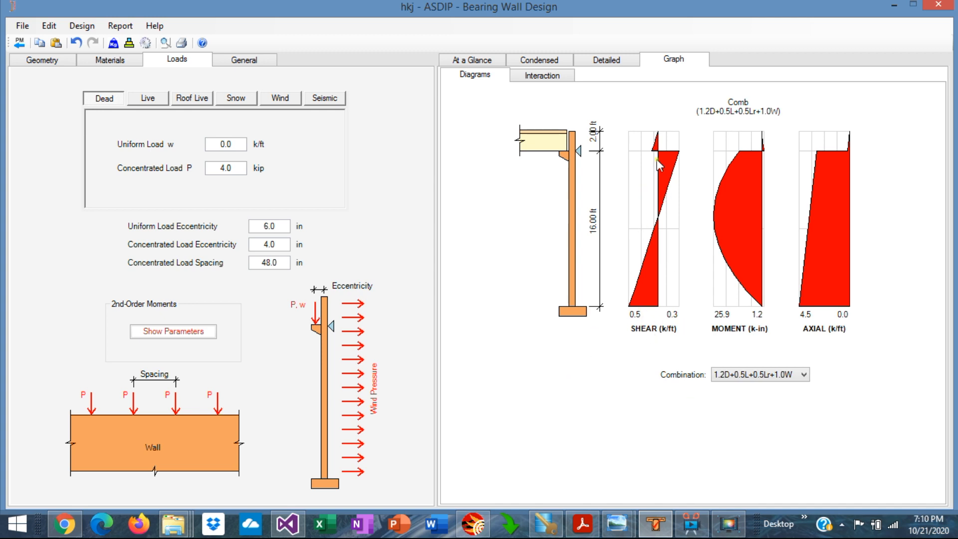
mouse_move(821, 341)
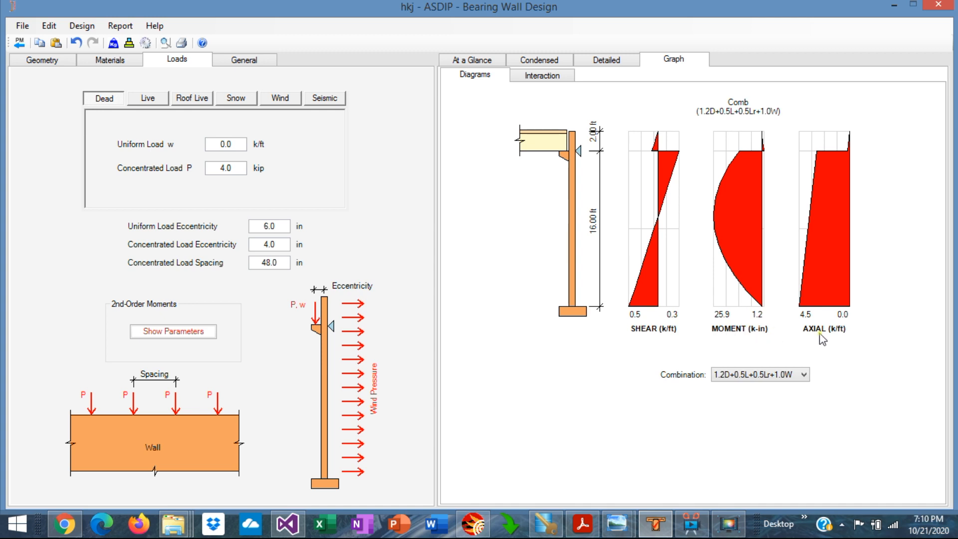
mouse_move(726, 285)
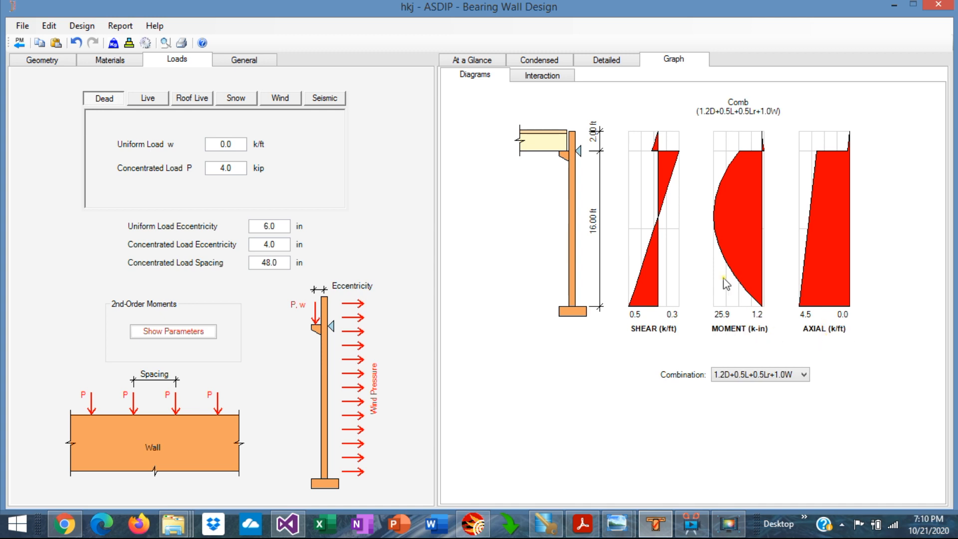
left_click(806, 374)
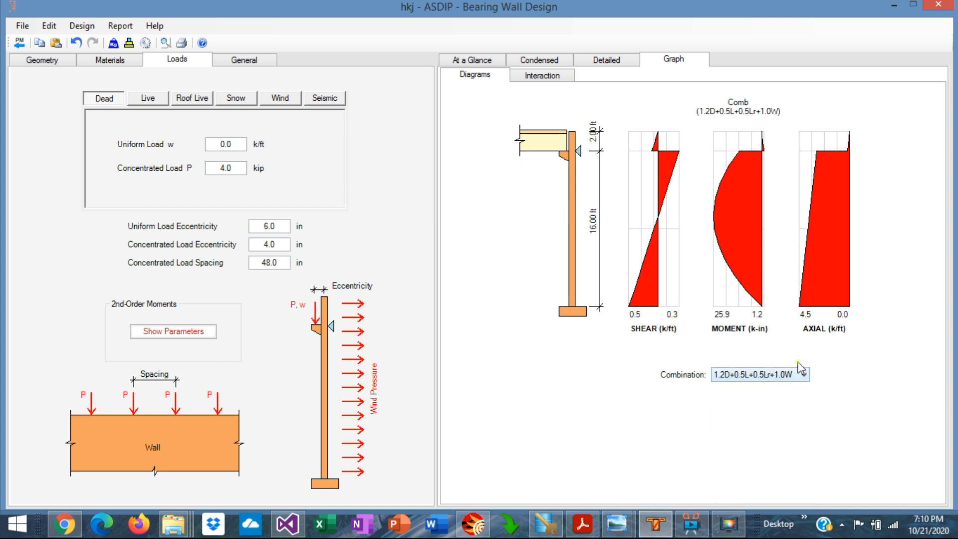
left_click(804, 374)
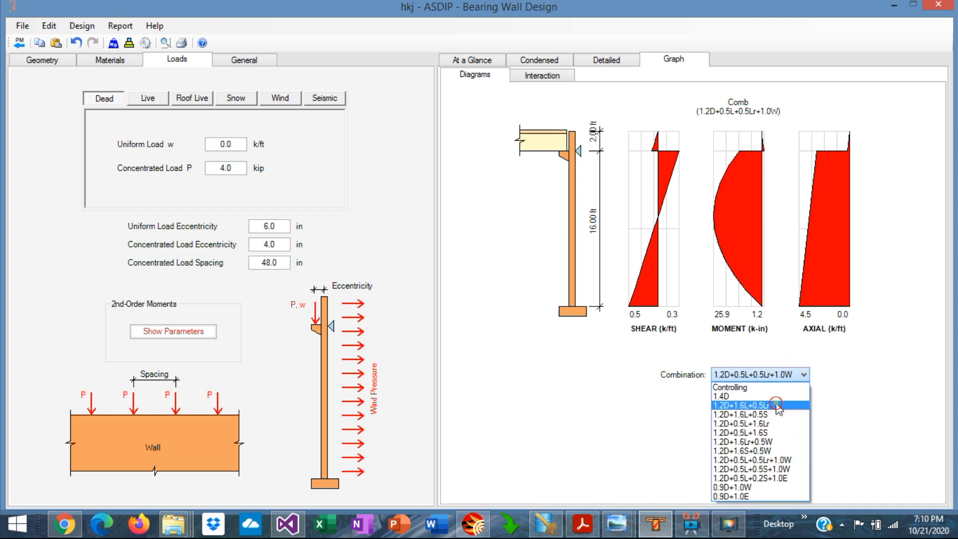
left_click(758, 405)
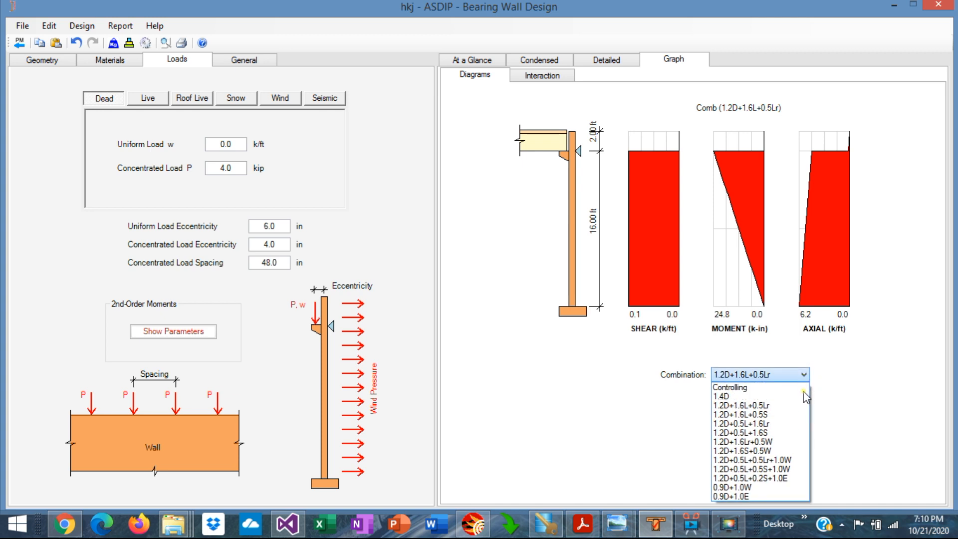
left_click(756, 459)
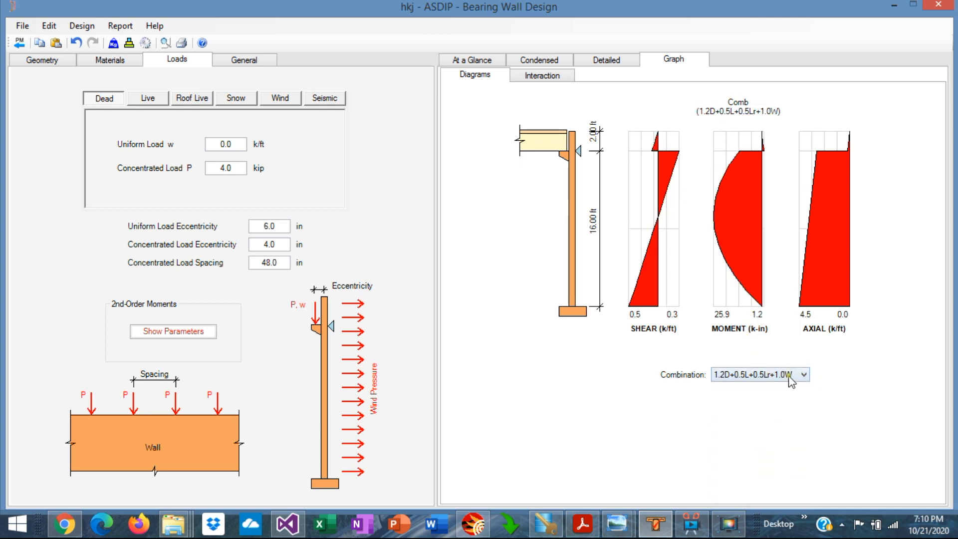
Step: Try a two-story wall in Geometry, revert to one story, and return to the Dead load inputs
left_click(41, 59)
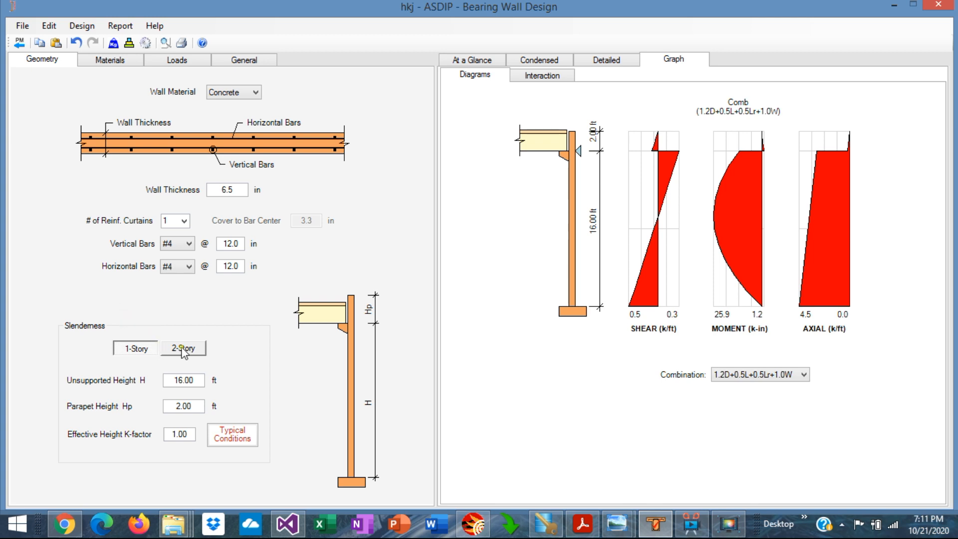
left_click(183, 347)
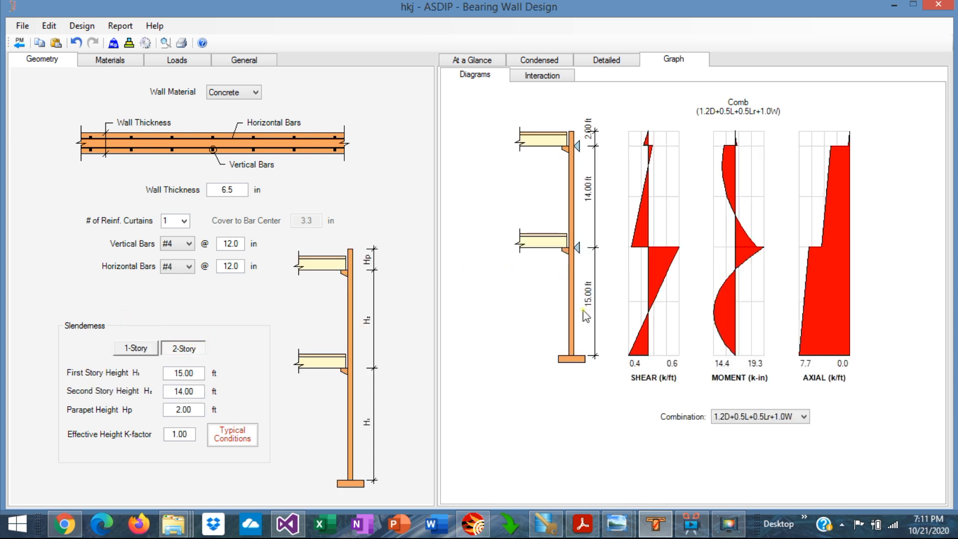
mouse_move(748, 269)
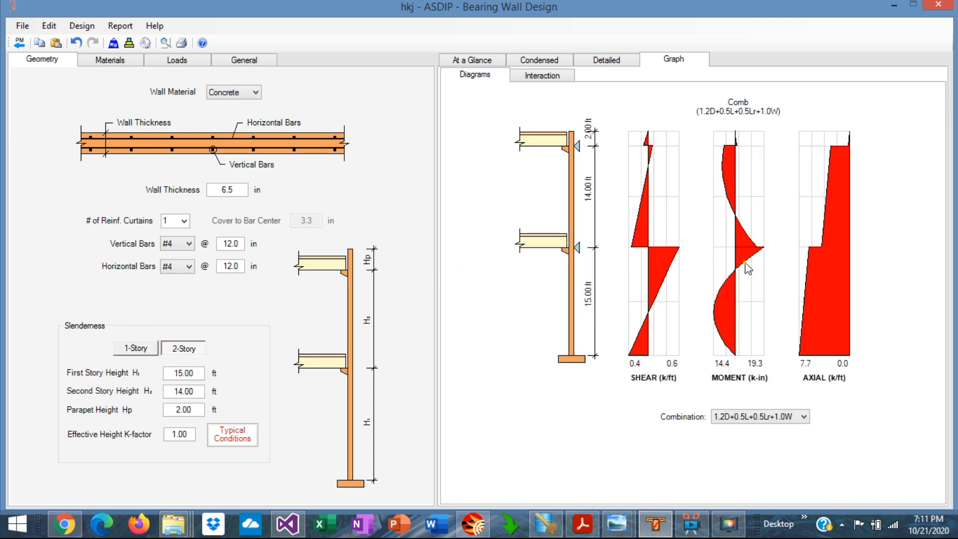
left_click(134, 347)
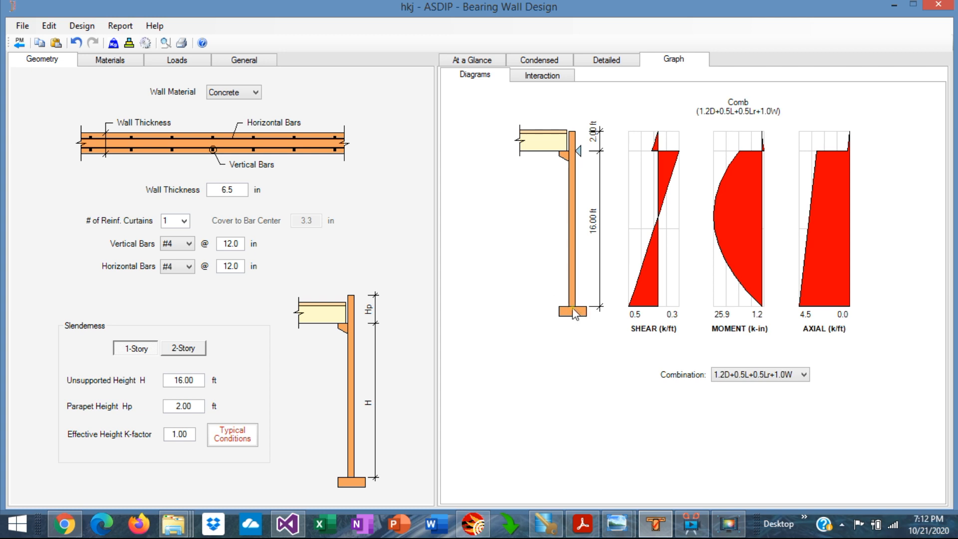
mouse_move(520, 300)
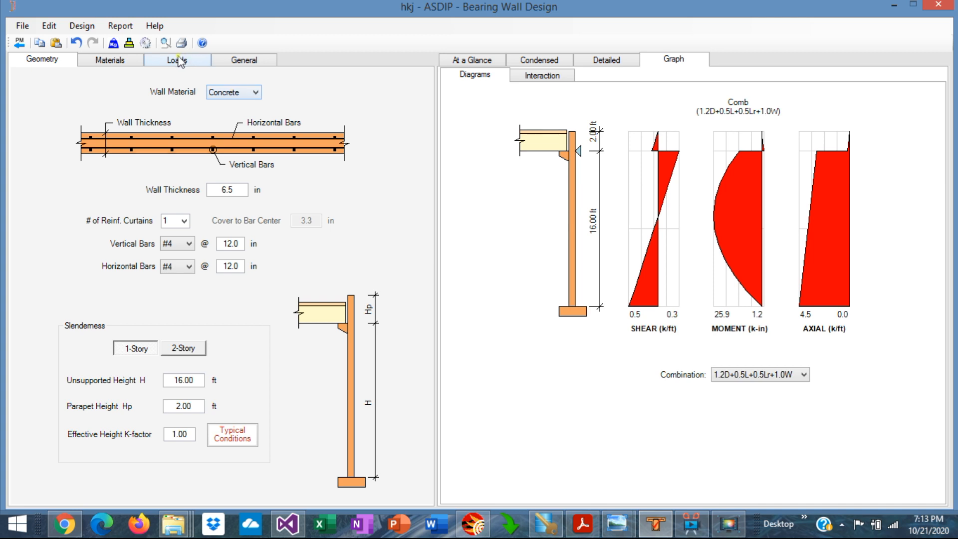
left_click(176, 59)
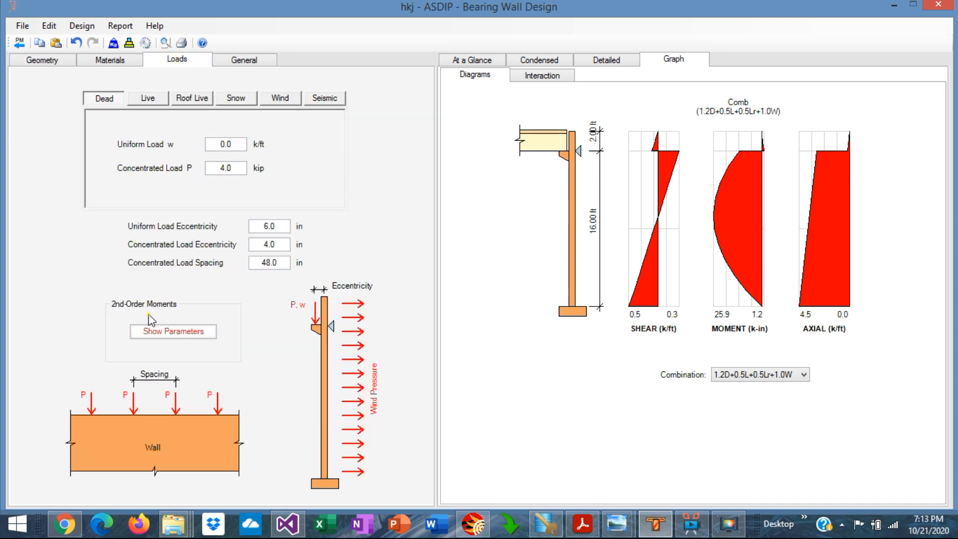
mouse_move(168, 313)
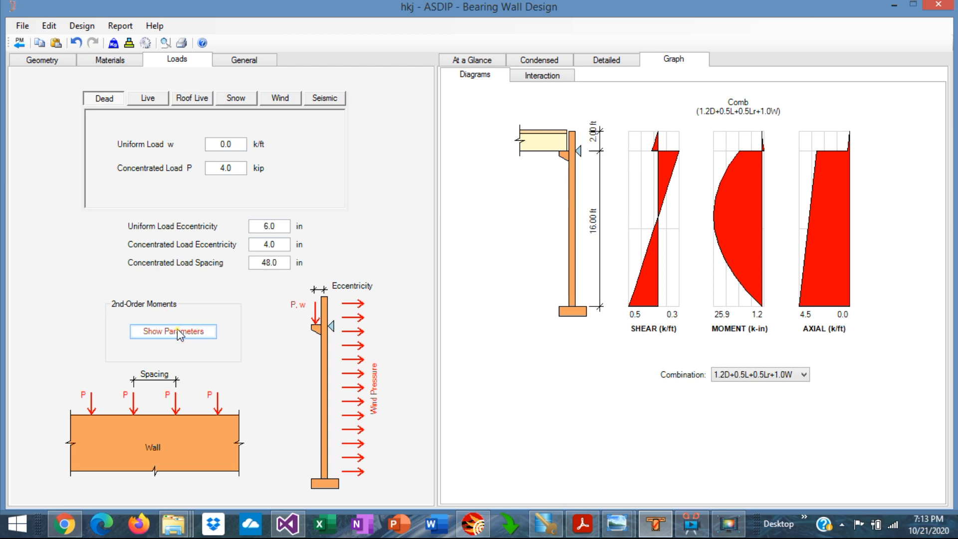
left_click(172, 331)
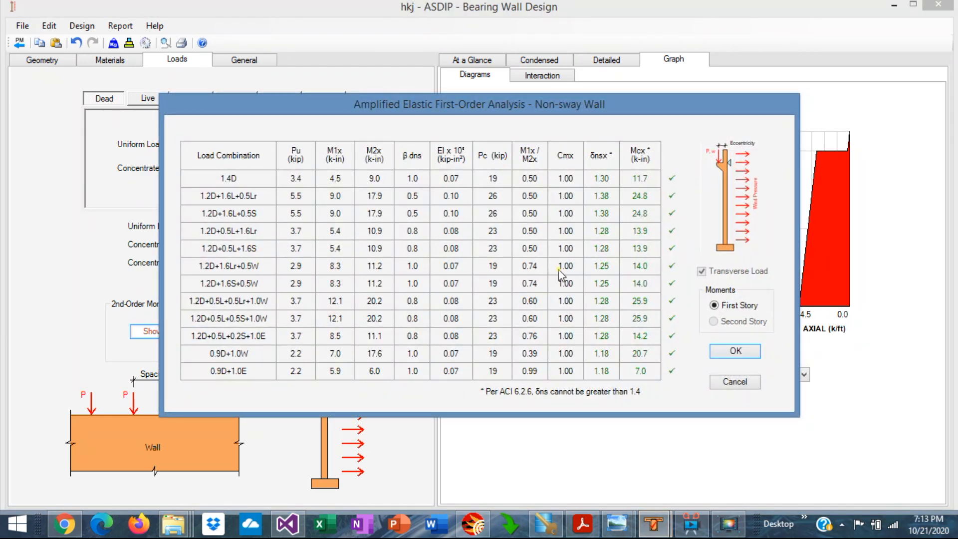
mouse_move(545, 221)
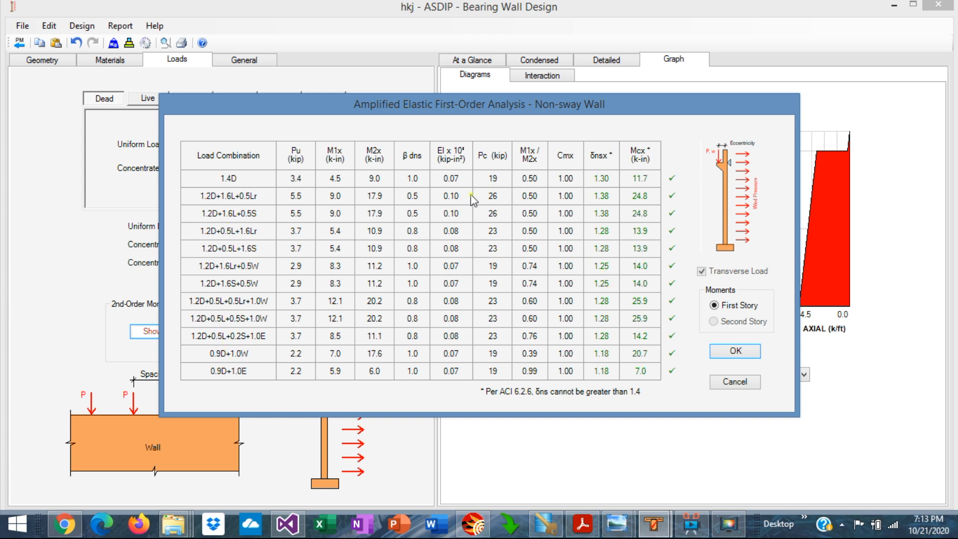
mouse_move(605, 184)
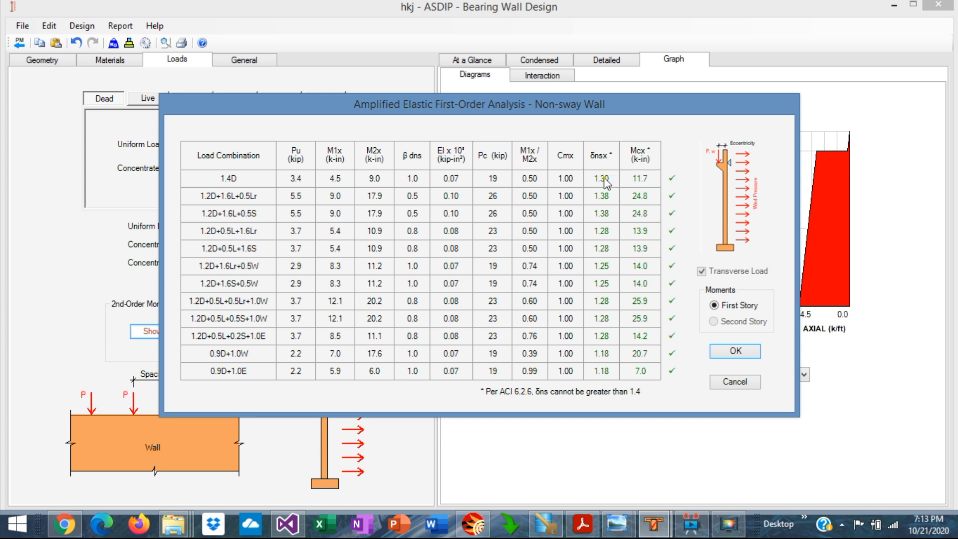
mouse_move(614, 360)
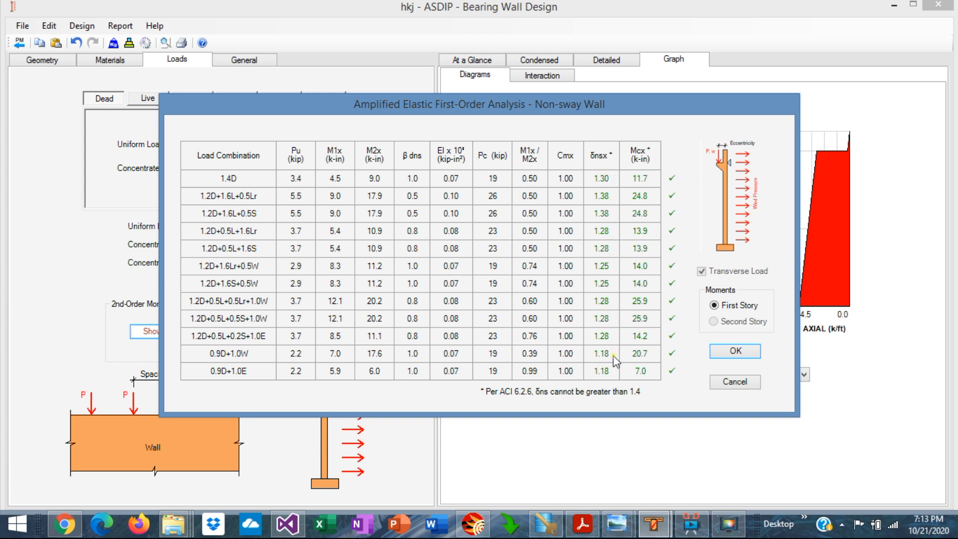
mouse_move(648, 292)
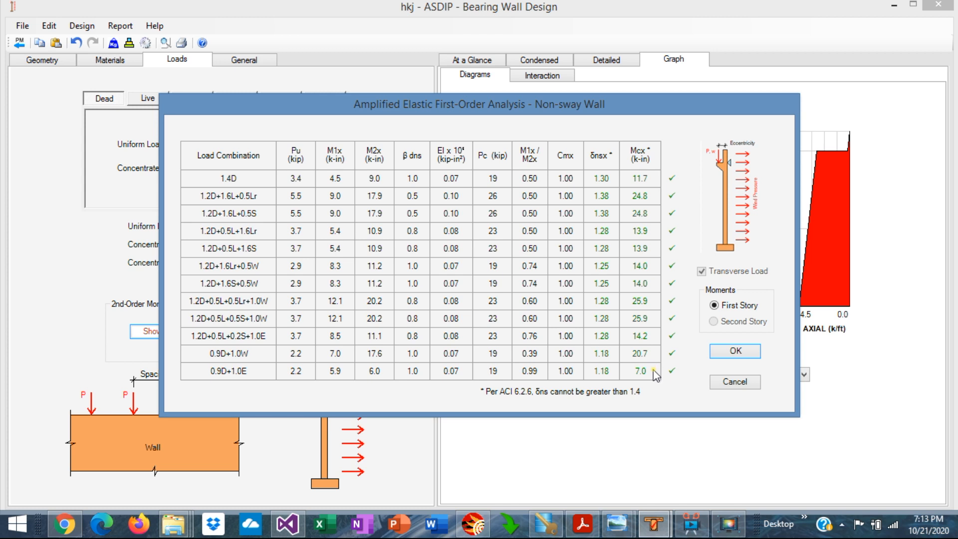
mouse_move(612, 394)
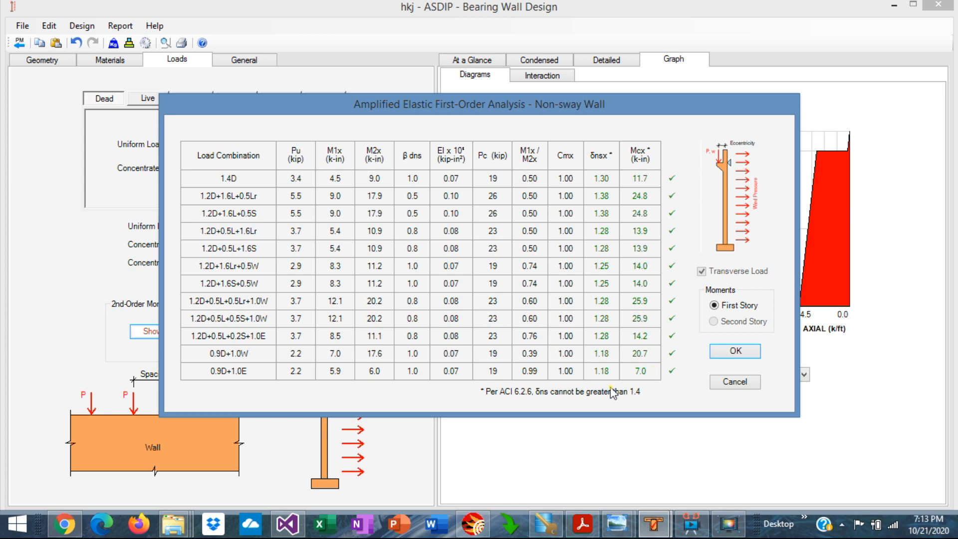
mouse_move(643, 403)
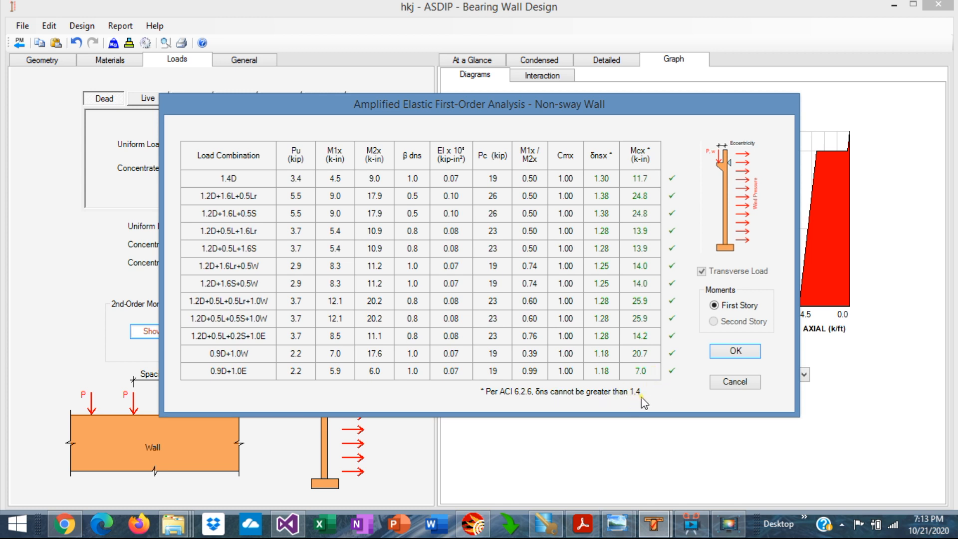
mouse_move(609, 221)
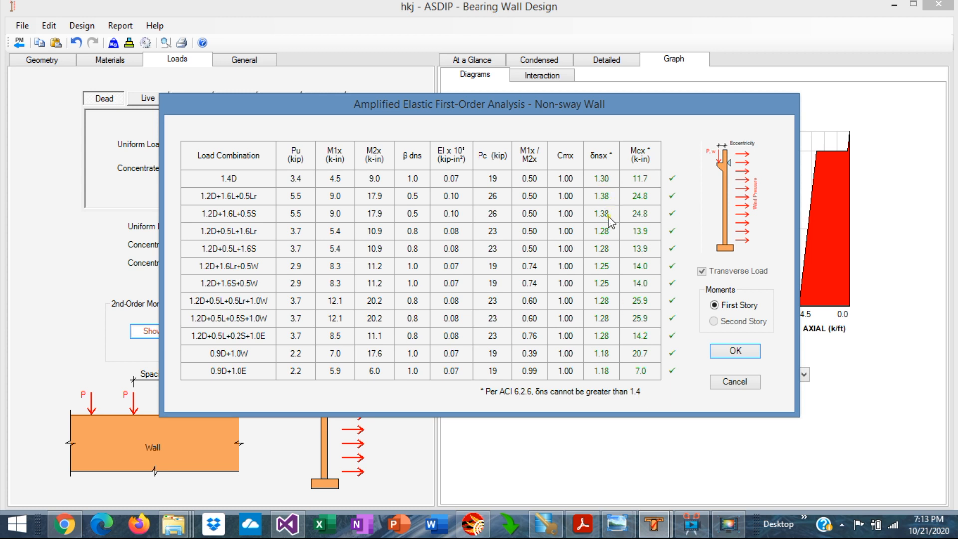
mouse_move(601, 278)
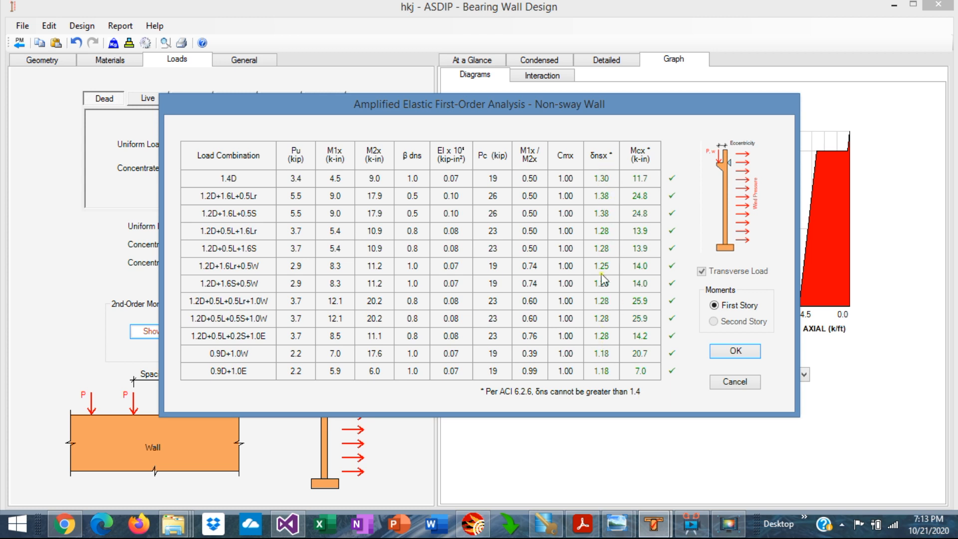
mouse_move(595, 224)
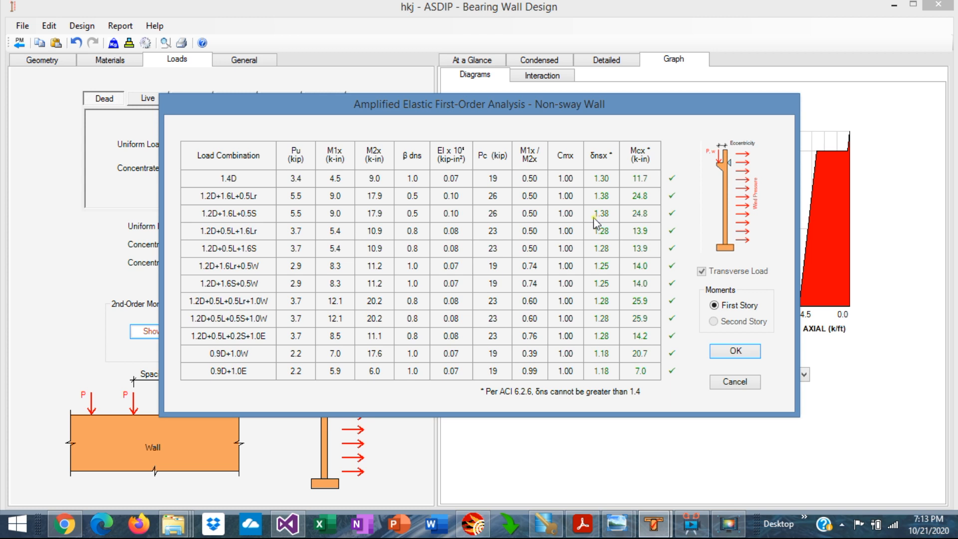
mouse_move(640, 187)
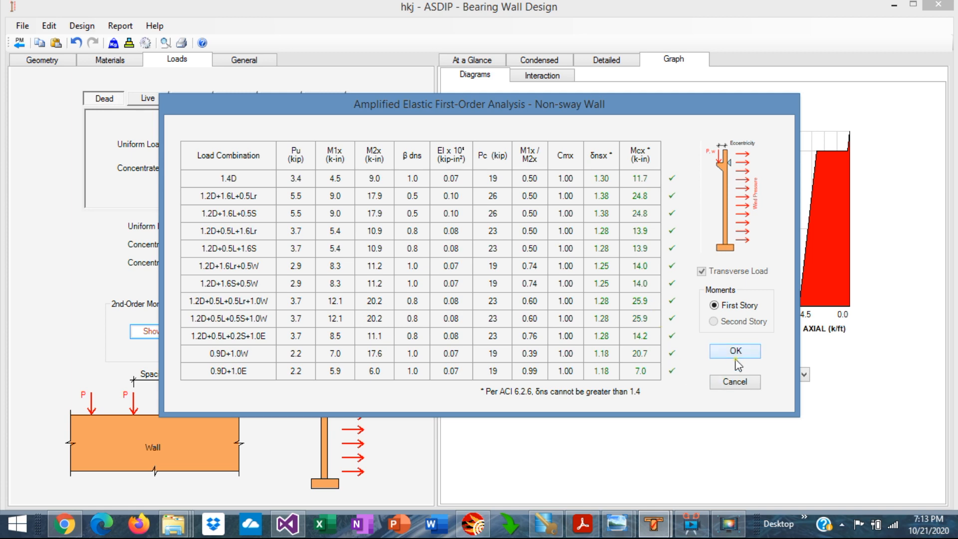
left_click(733, 350)
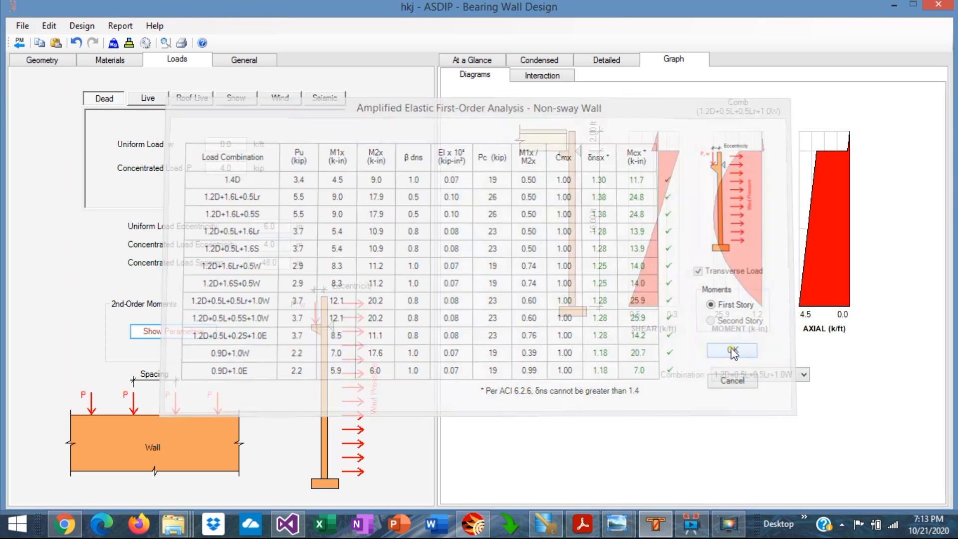
Step: Show the At a Glance summary with all twelve combinations passing the wall strength check
left_click(731, 350)
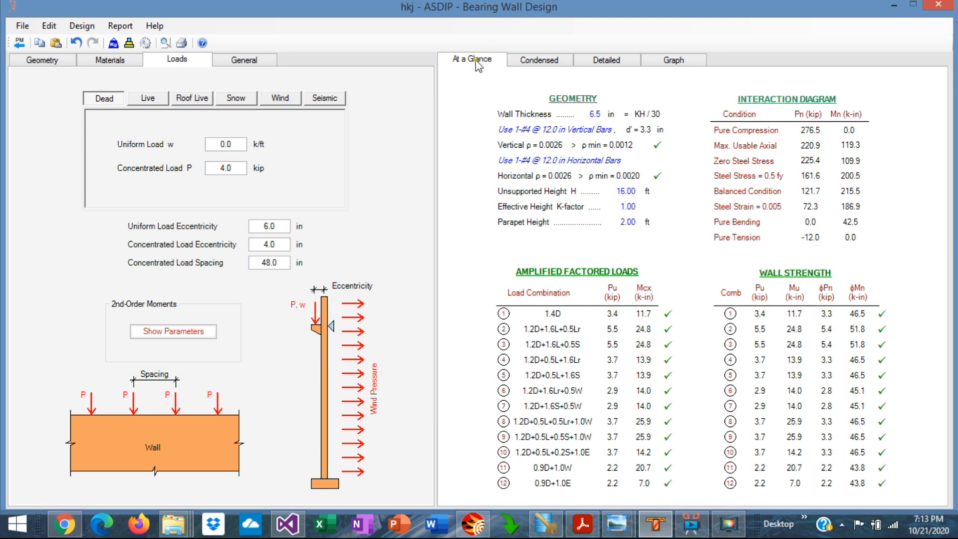
mouse_move(591, 293)
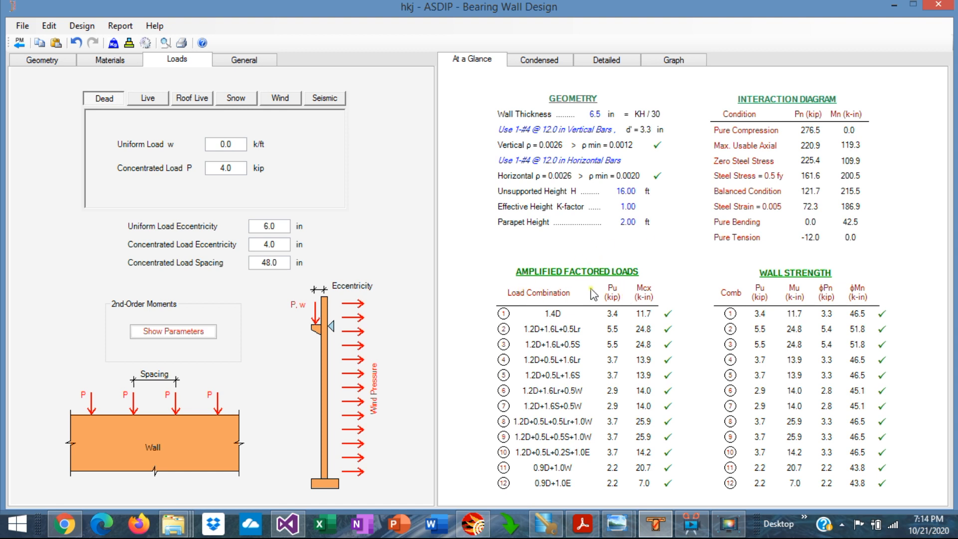
mouse_move(648, 316)
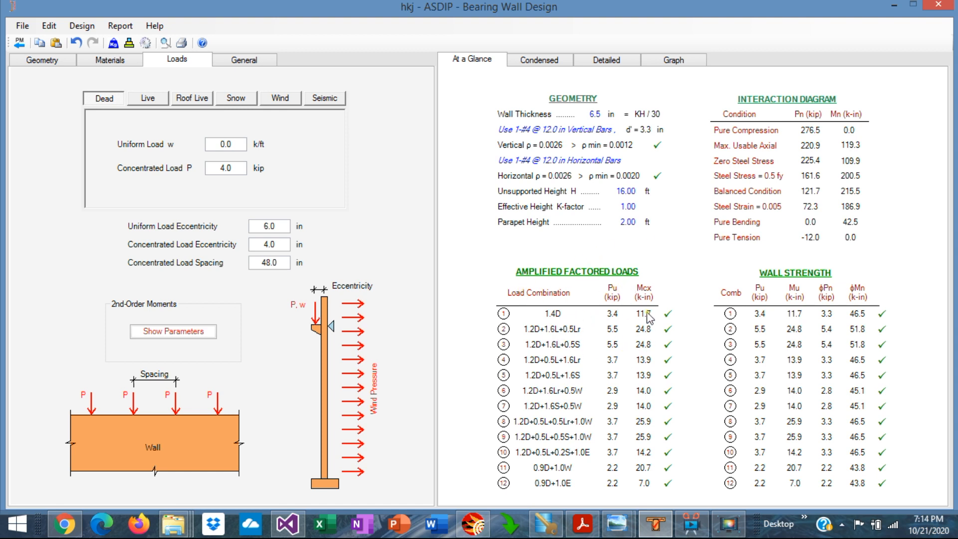
mouse_move(800, 287)
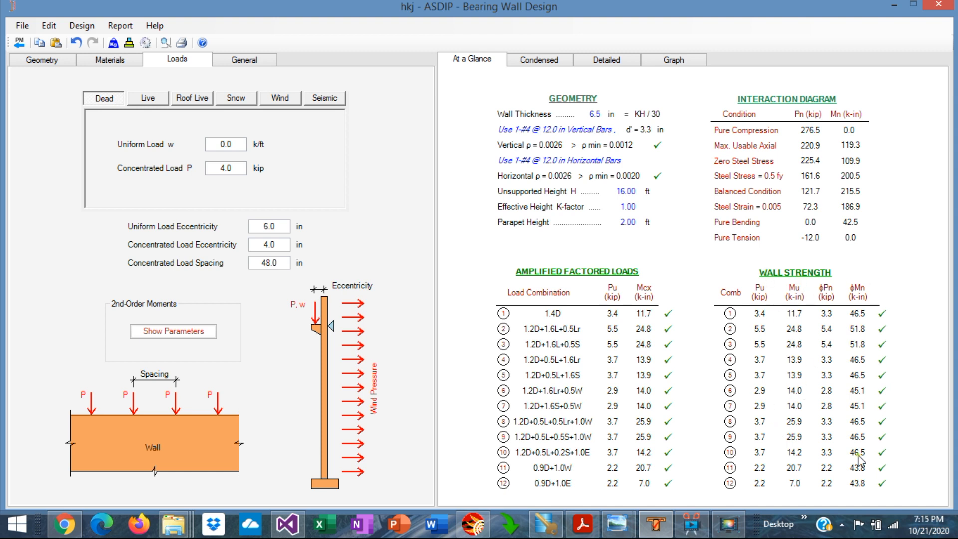
mouse_move(797, 317)
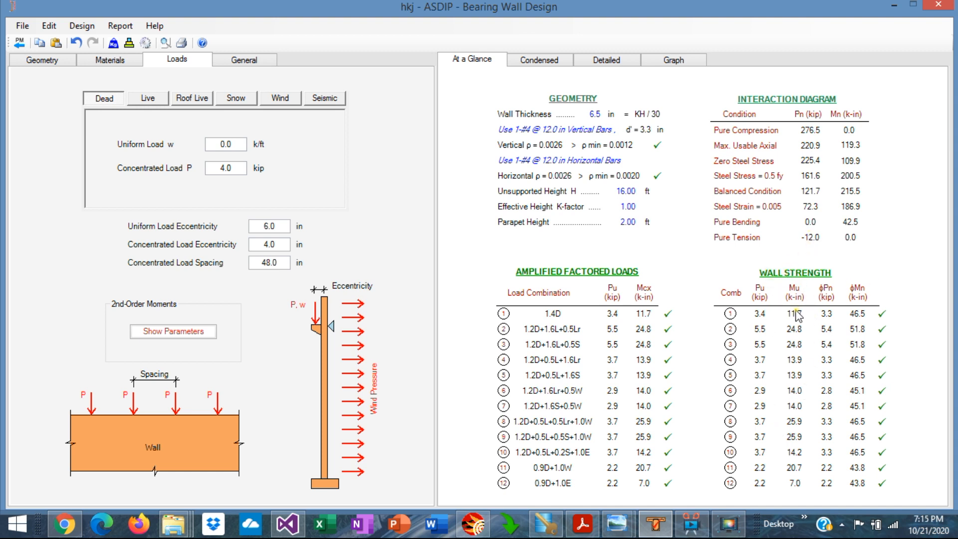
mouse_move(797, 317)
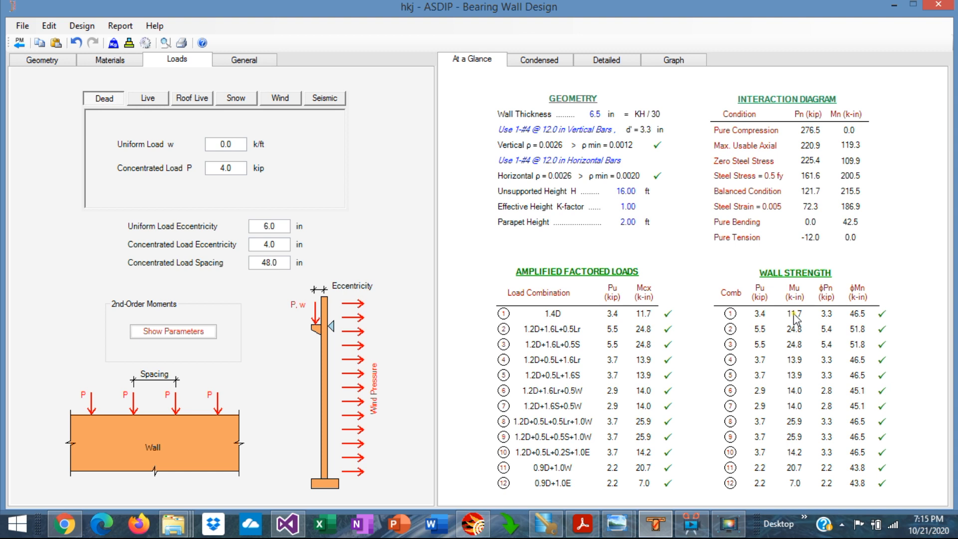
mouse_move(861, 316)
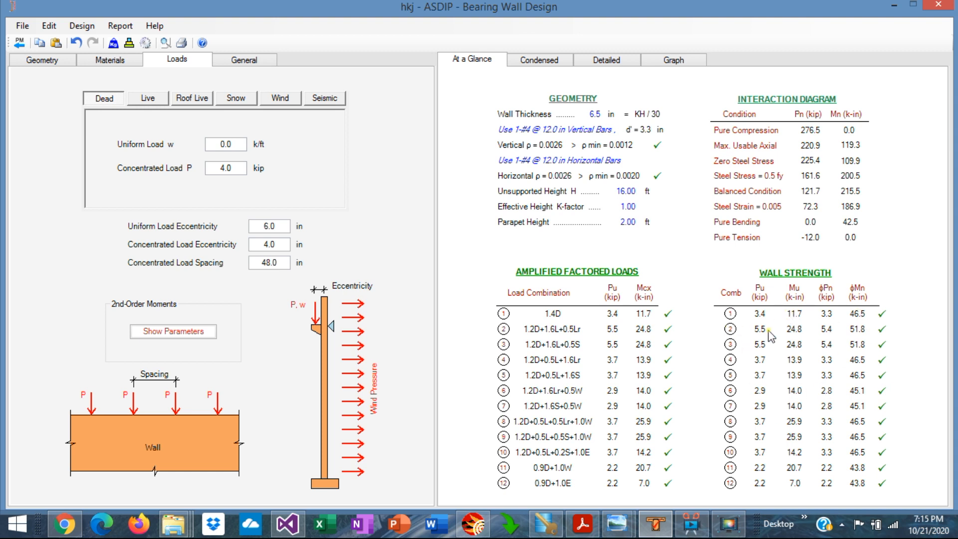
mouse_move(886, 440)
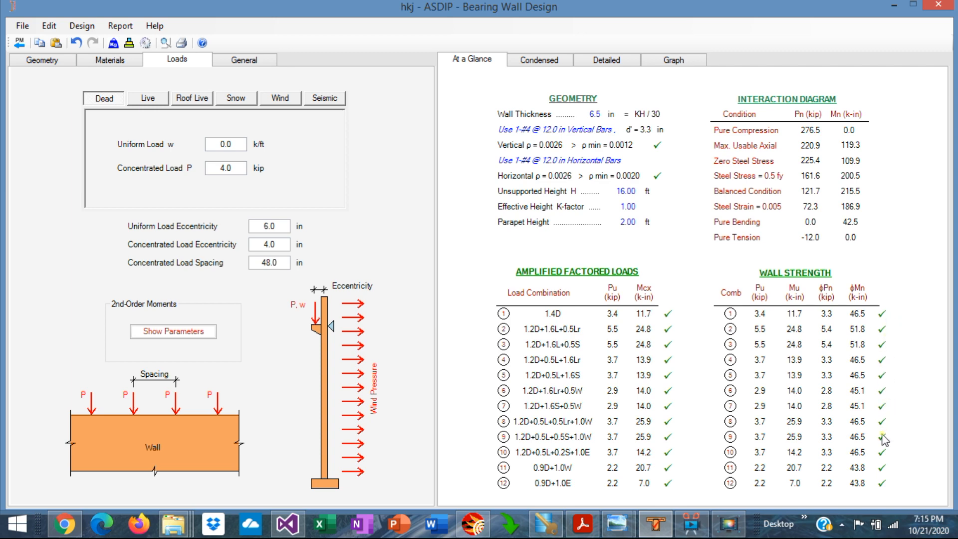
mouse_move(539, 60)
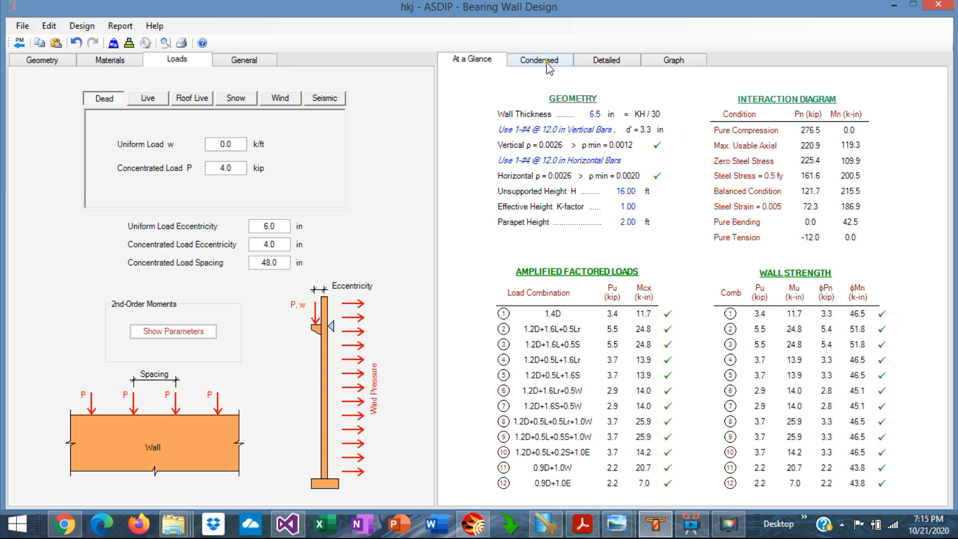
Step: Review the Condensed report down to the combination results and Interaction Diagram table
left_click(538, 59)
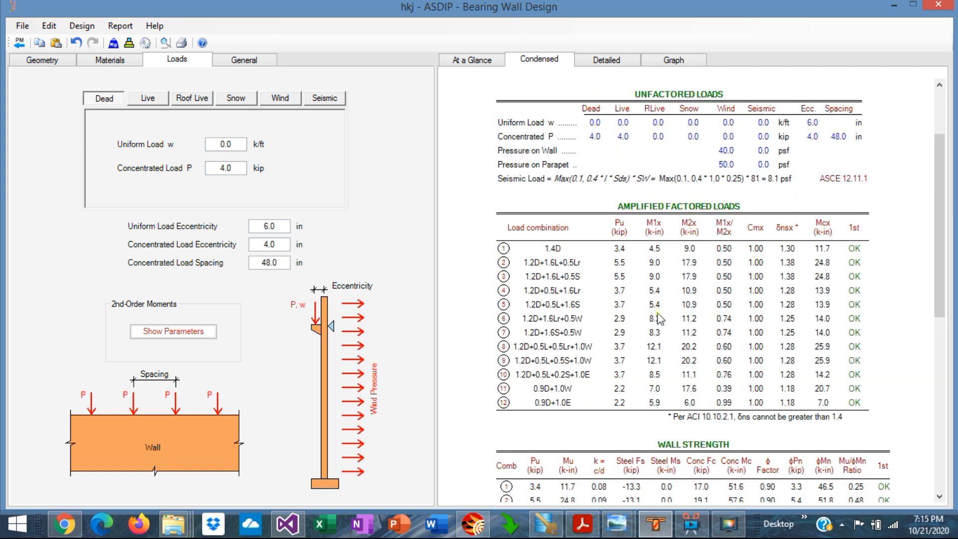
mouse_move(758, 197)
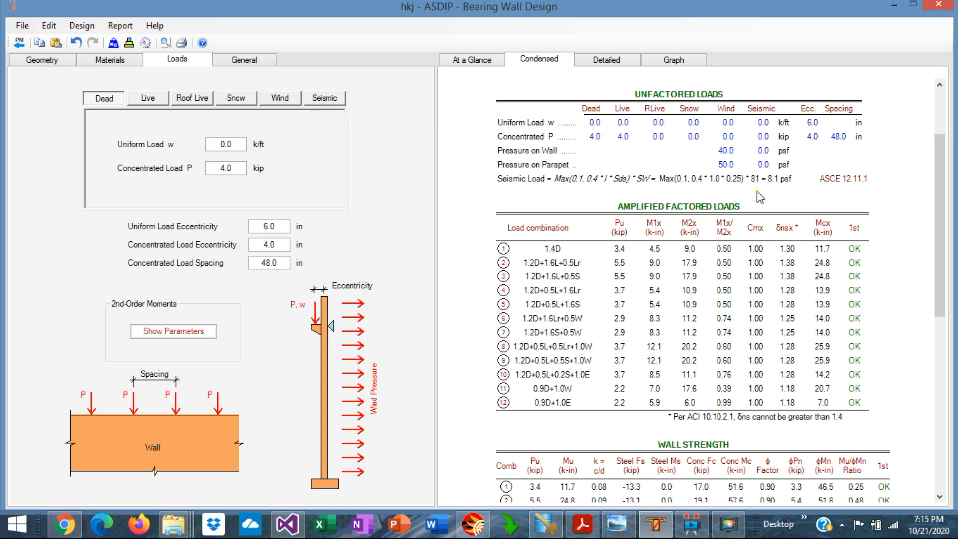
scroll("down", 3)
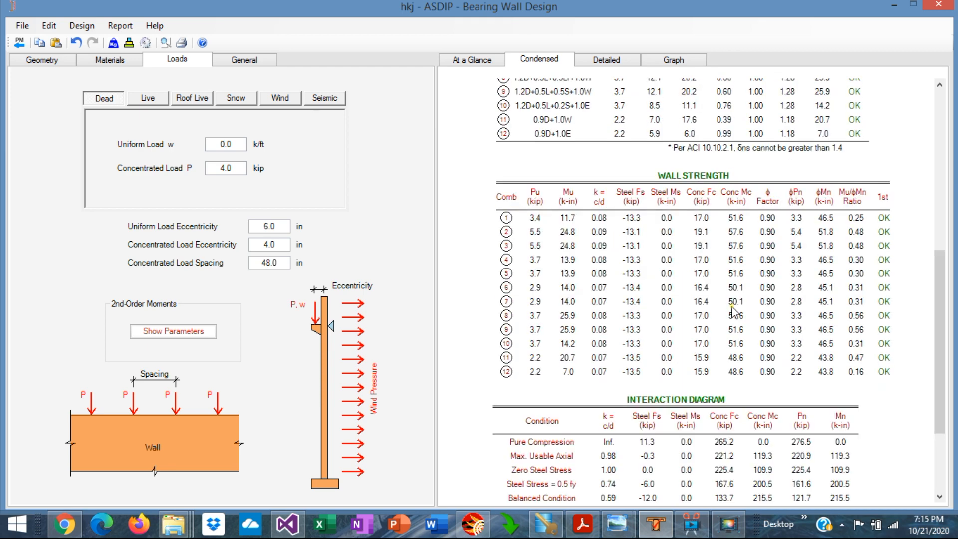
mouse_move(853, 295)
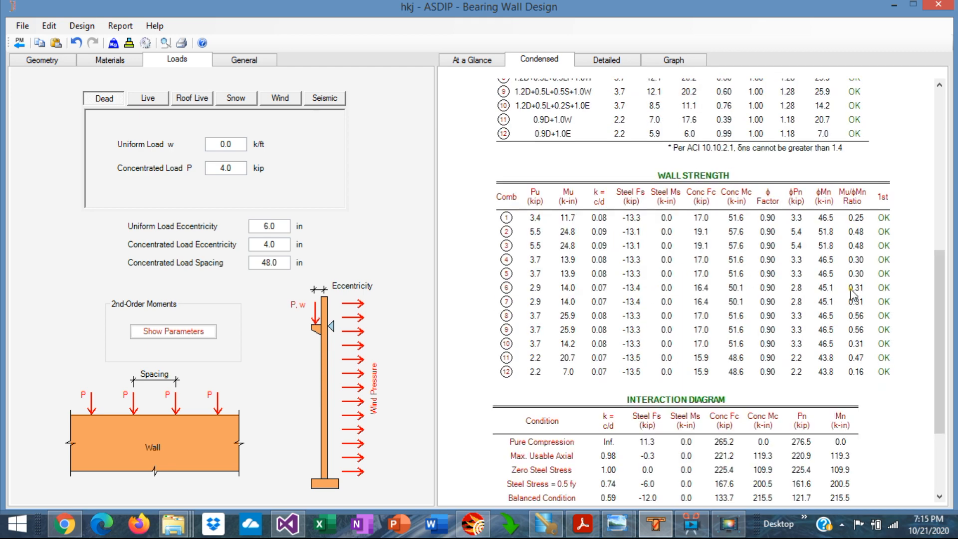
scroll("down", 3)
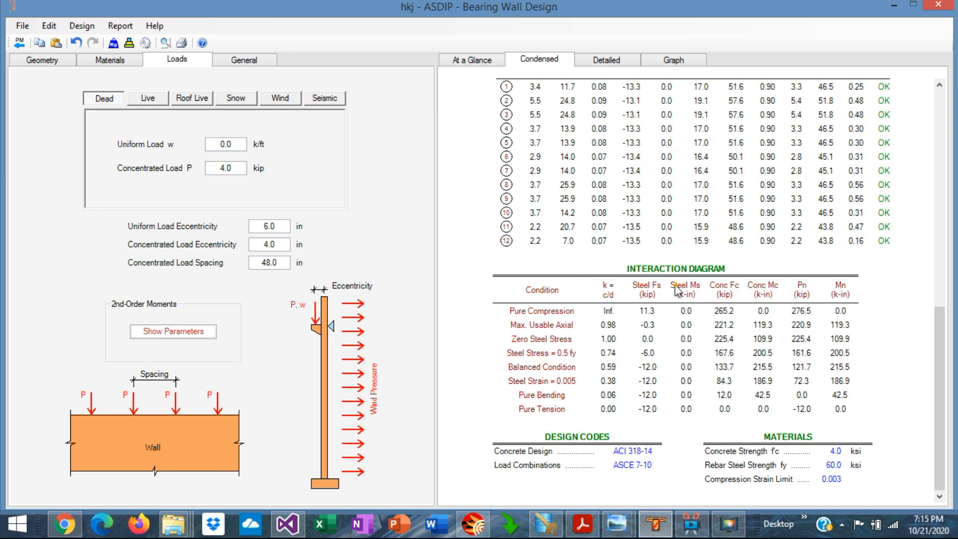
mouse_move(698, 367)
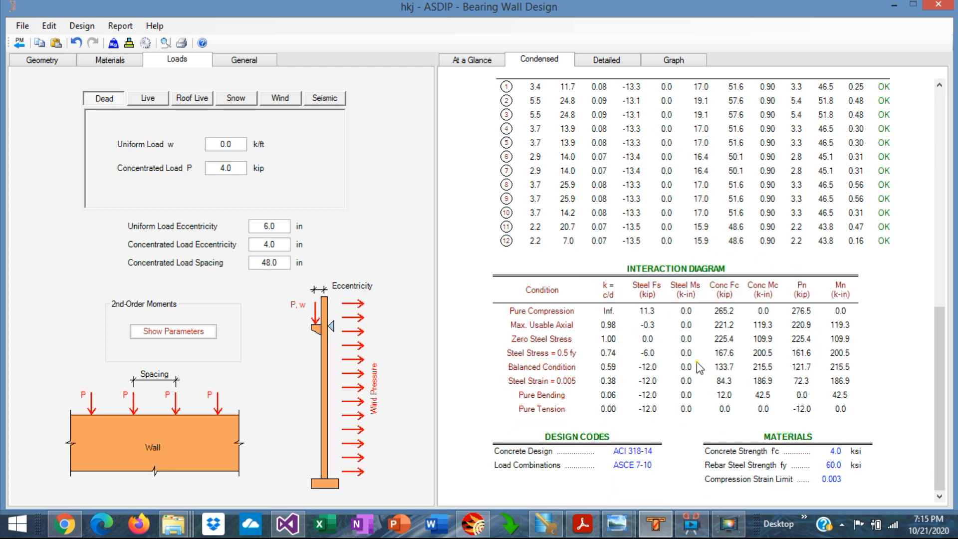
Step: Review the Detailed calculations down to the Wall Strength check with flexural ratio 0.56, OK
left_click(606, 58)
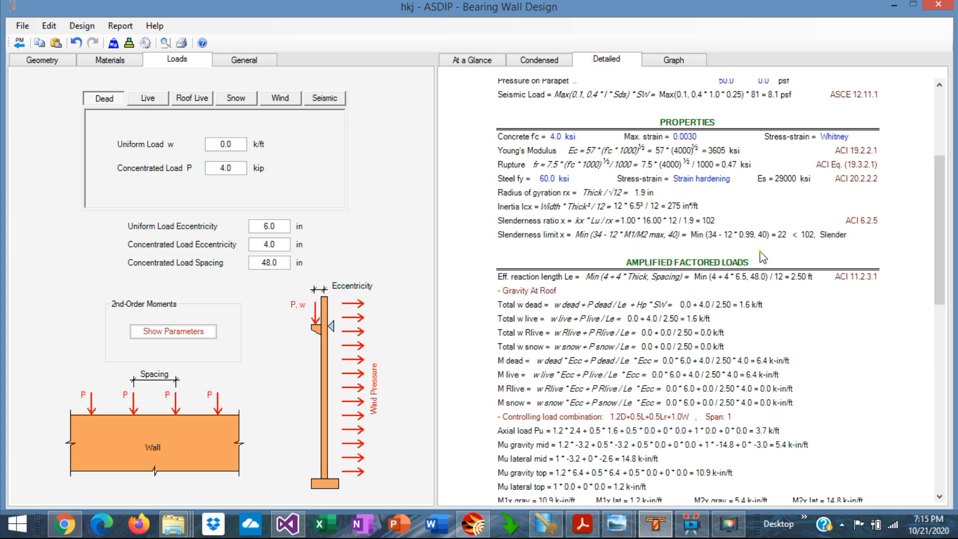
scroll("down", 3)
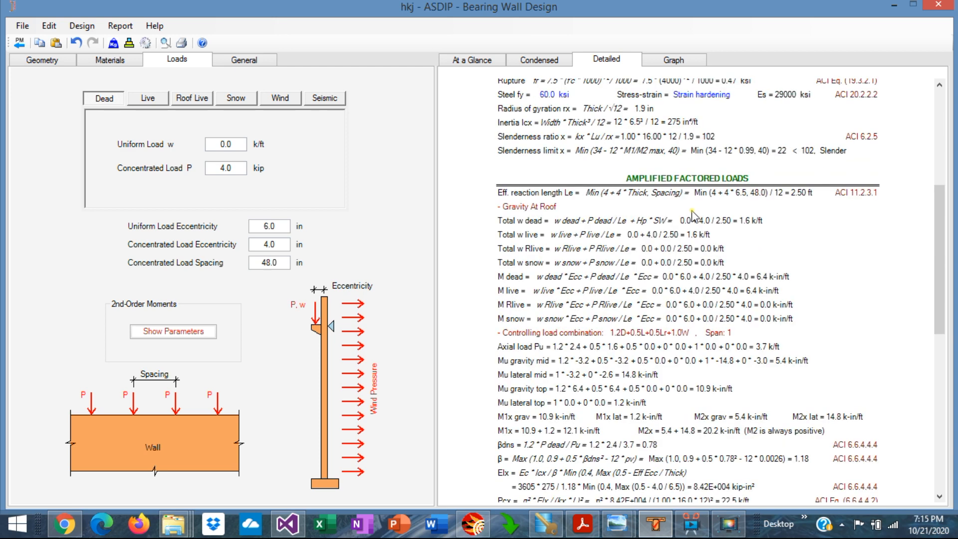
scroll("down", 3)
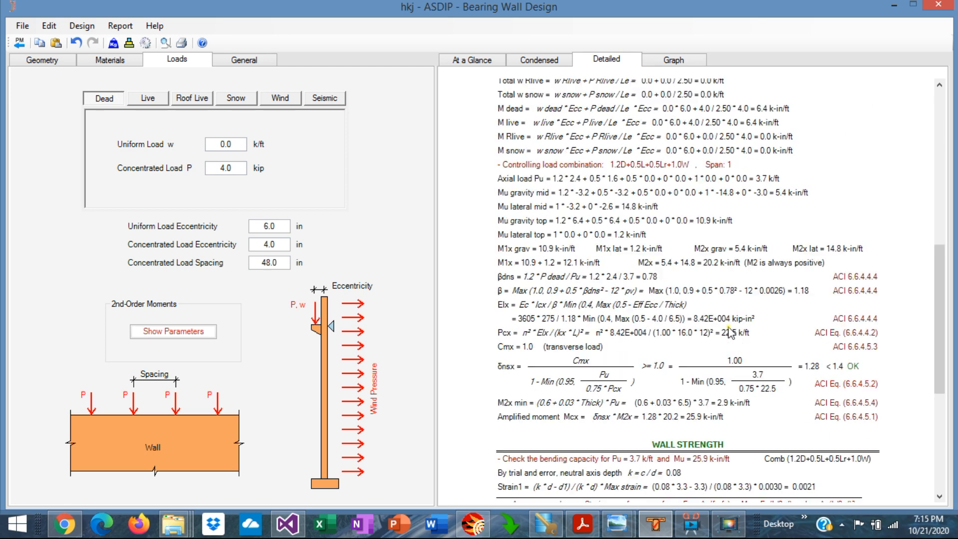
scroll("down", 3)
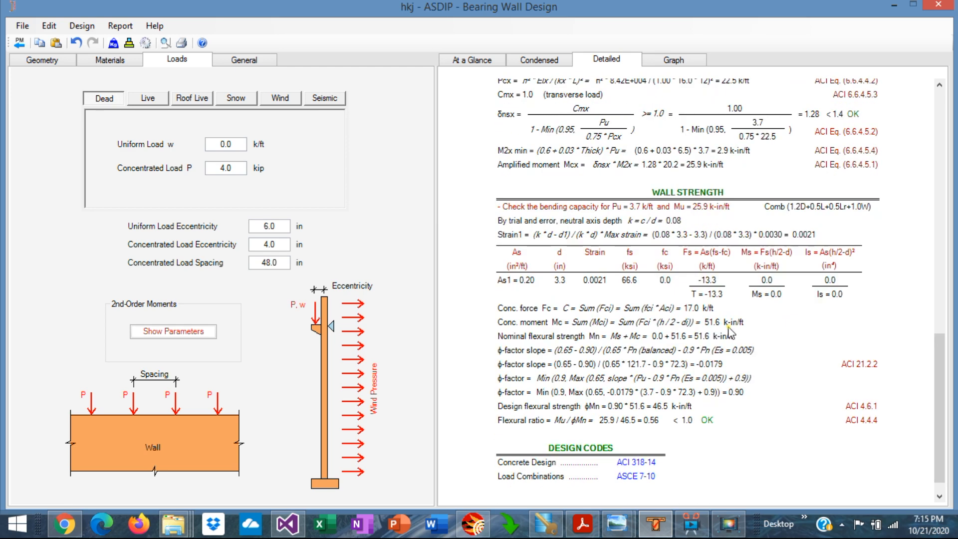
mouse_move(641, 387)
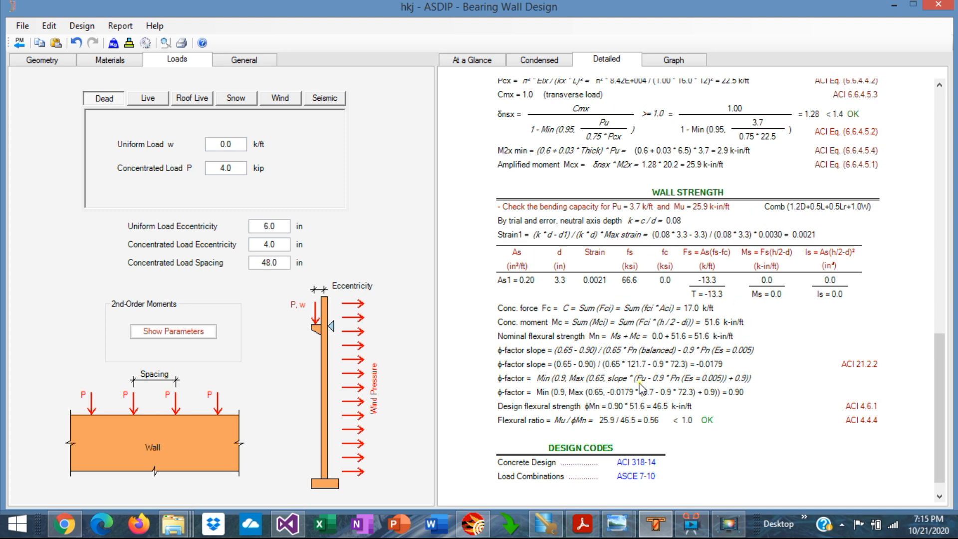
scroll("down", 3)
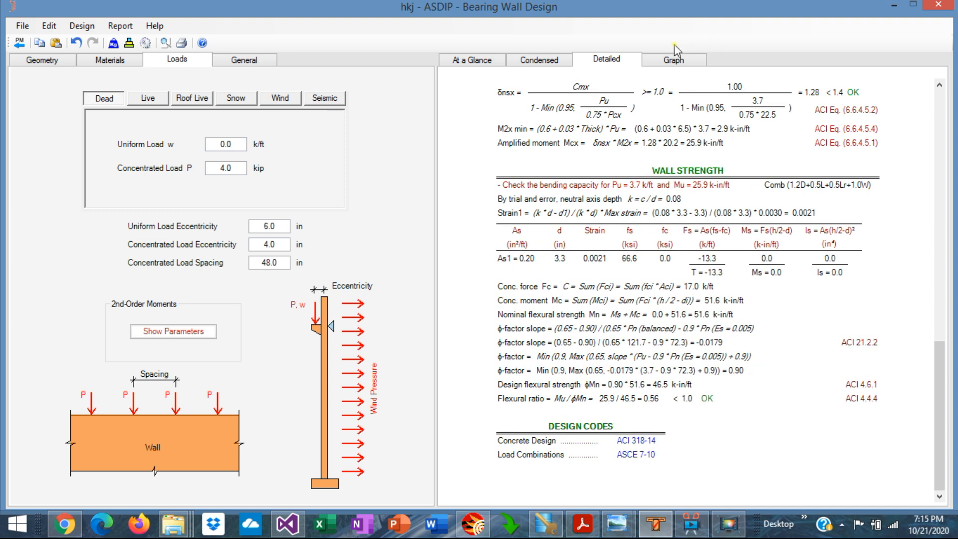
Step: Show the Graph results' interaction diagram with applied loads and partial blow-up
left_click(671, 59)
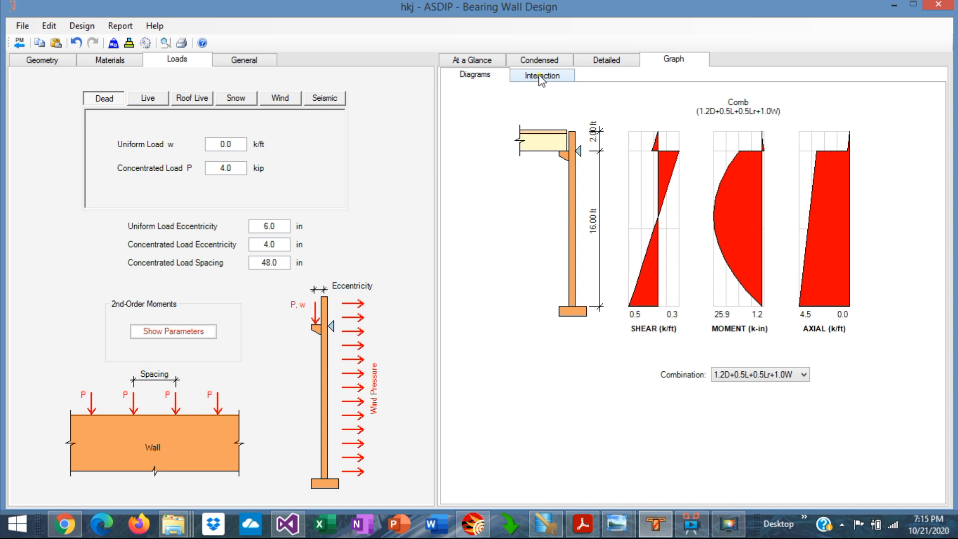
left_click(541, 75)
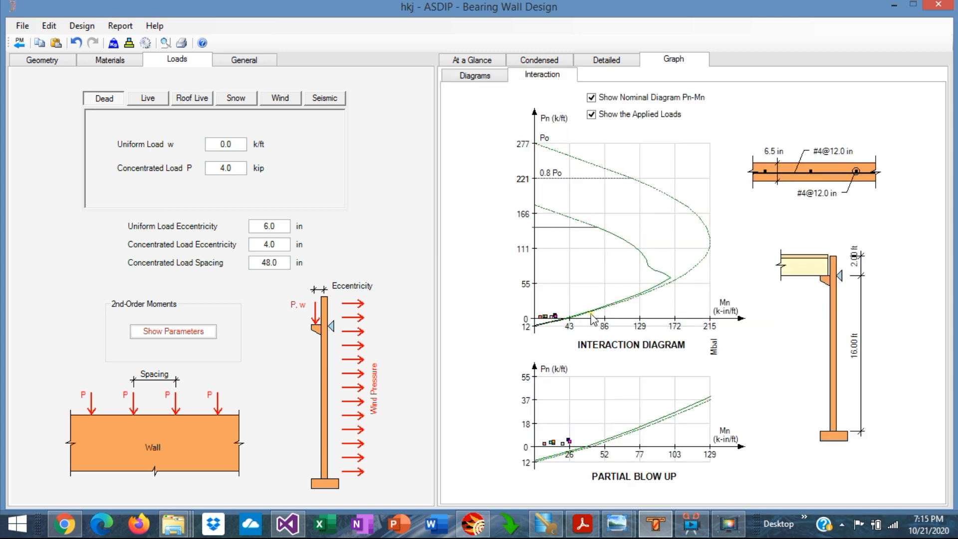
mouse_move(550, 313)
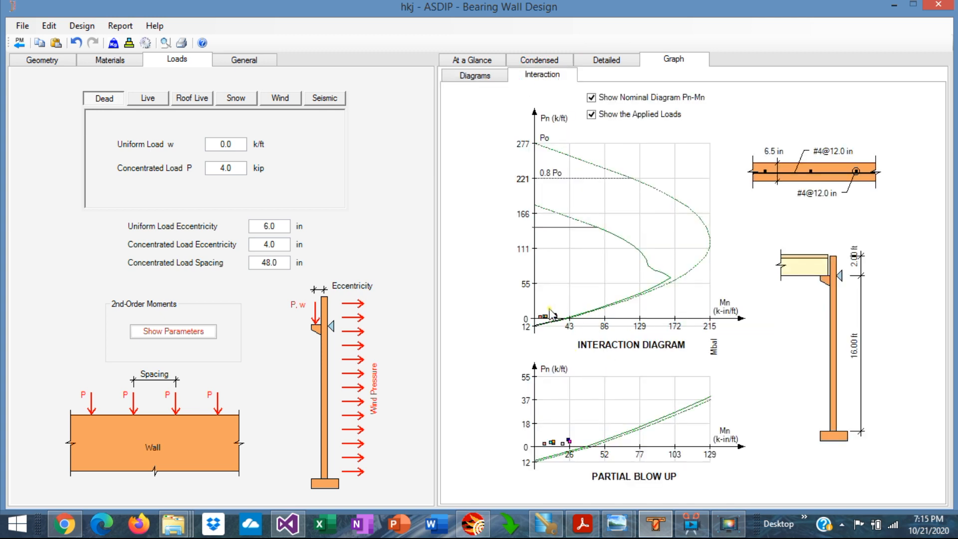
mouse_move(499, 346)
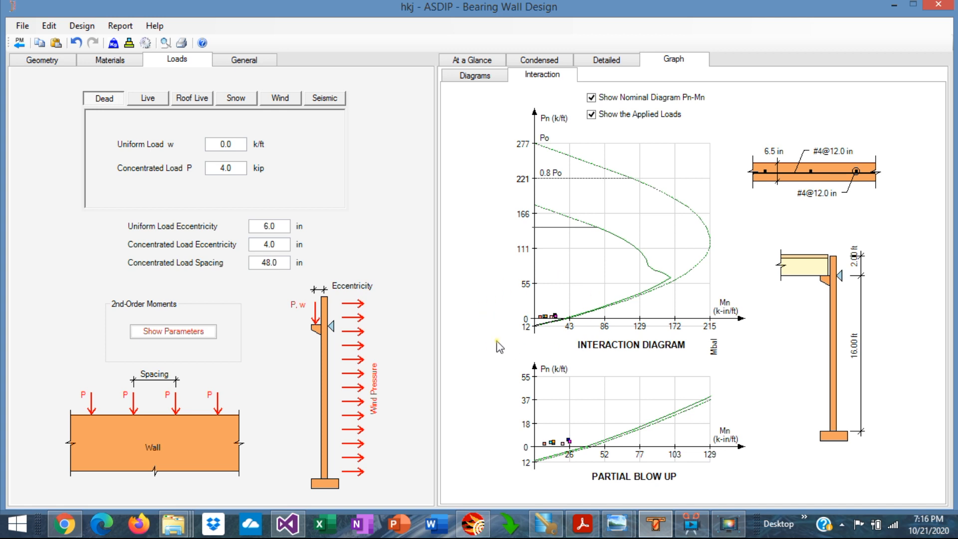
mouse_move(567, 344)
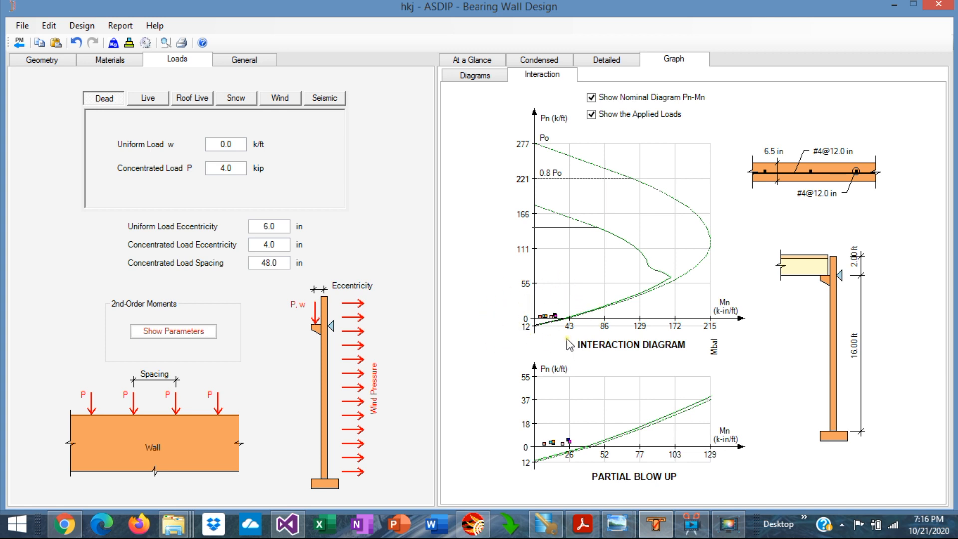
mouse_move(523, 249)
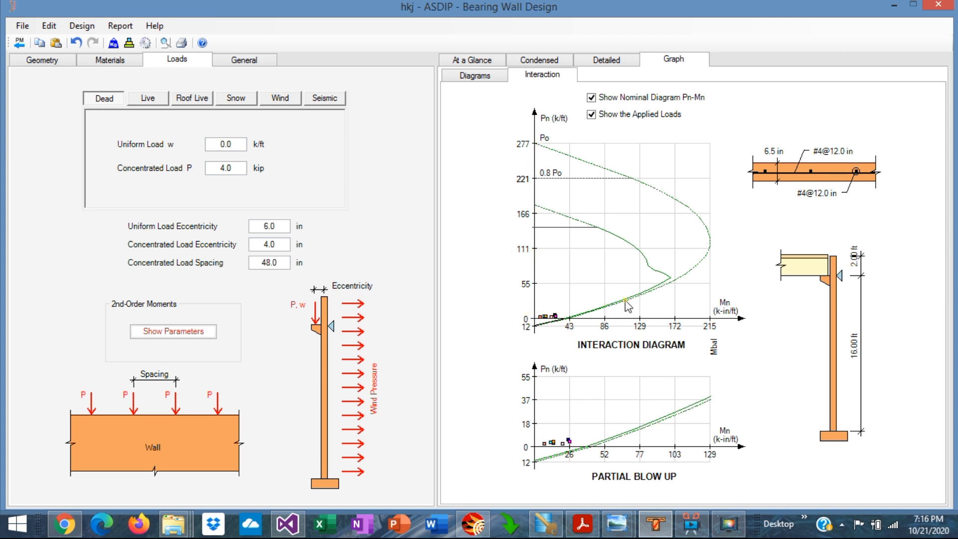
mouse_move(530, 299)
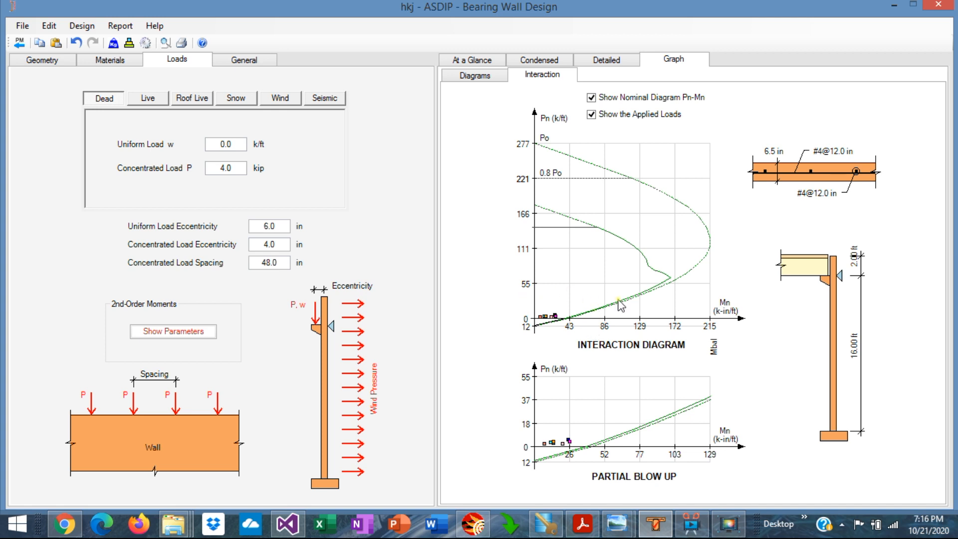
mouse_move(551, 233)
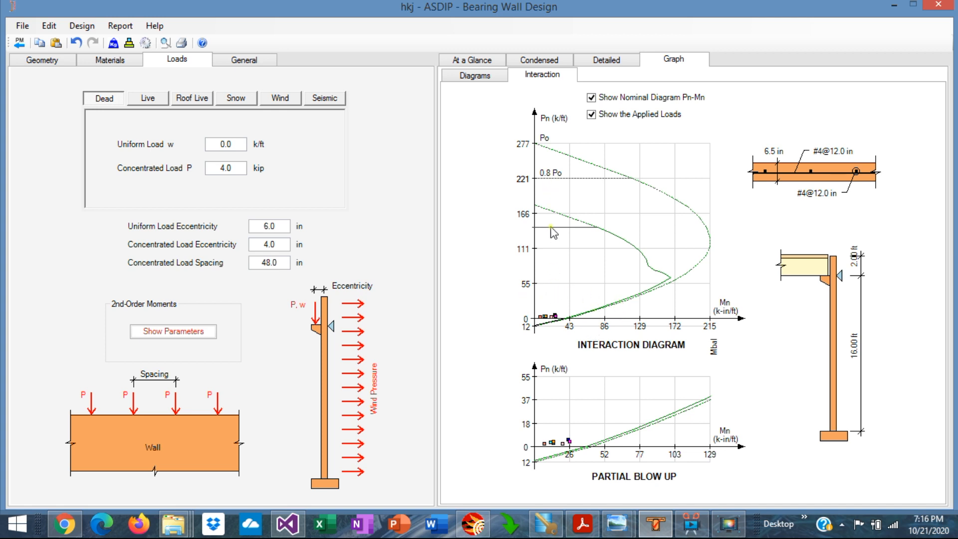
mouse_move(615, 445)
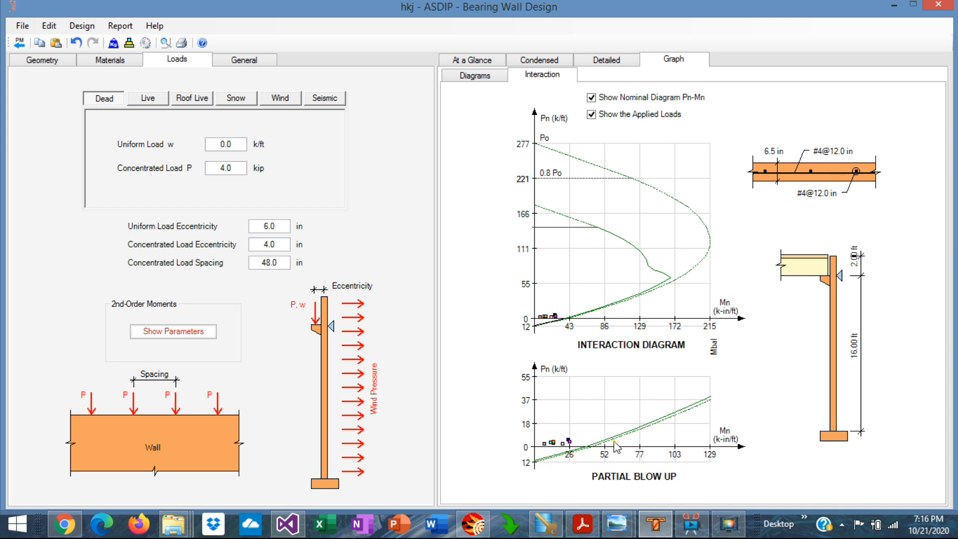
mouse_move(545, 292)
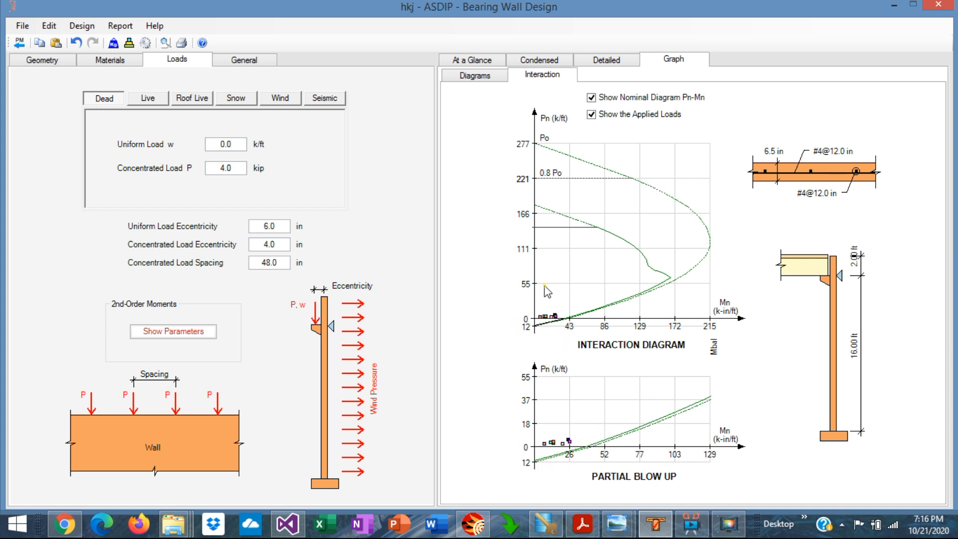
mouse_move(587, 471)
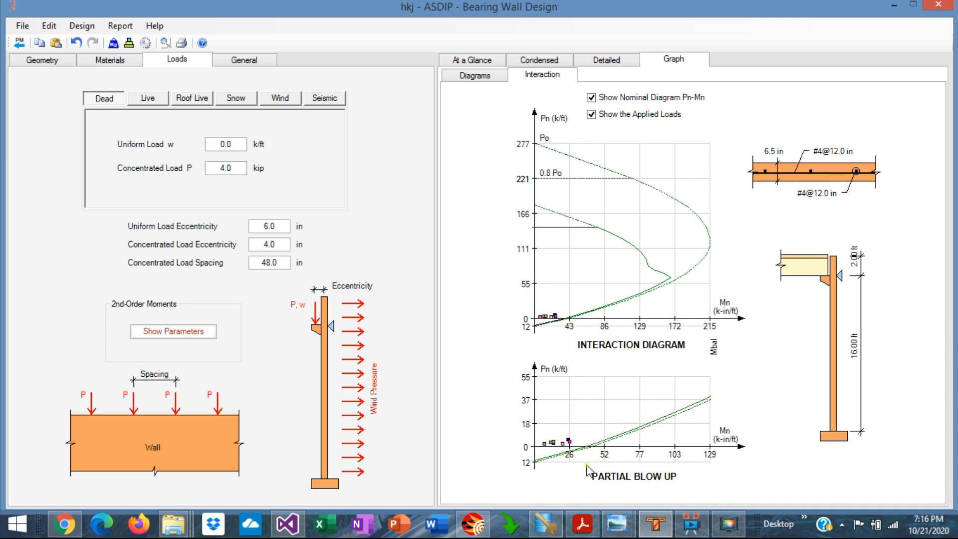
mouse_move(572, 480)
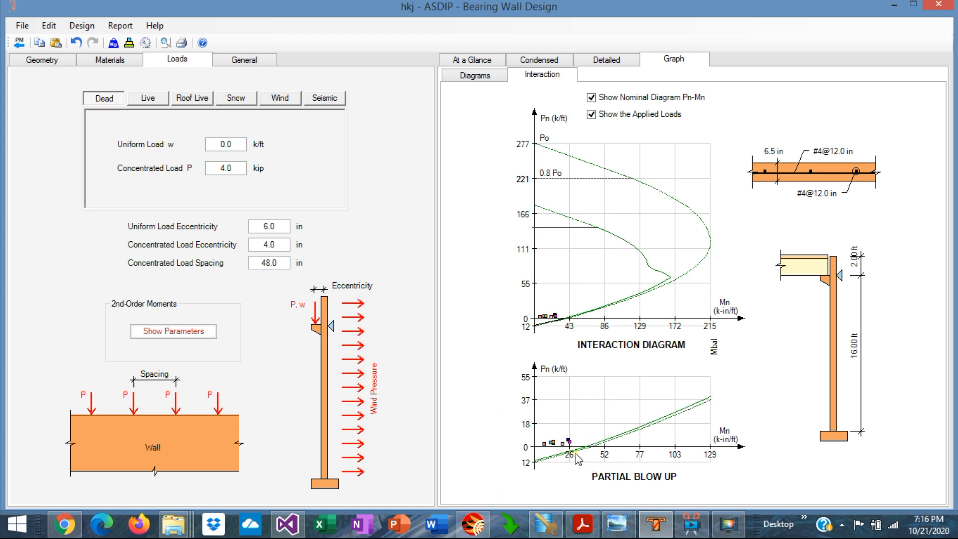
Step: Flip through At a Glance, Detailed and Graph diagrams, ending on the interaction diagram
left_click(470, 60)
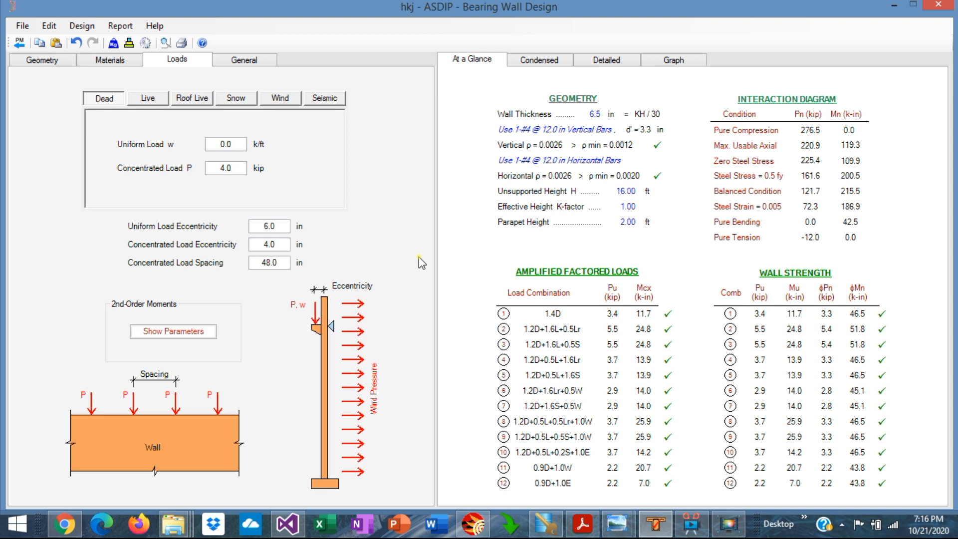
mouse_move(472, 146)
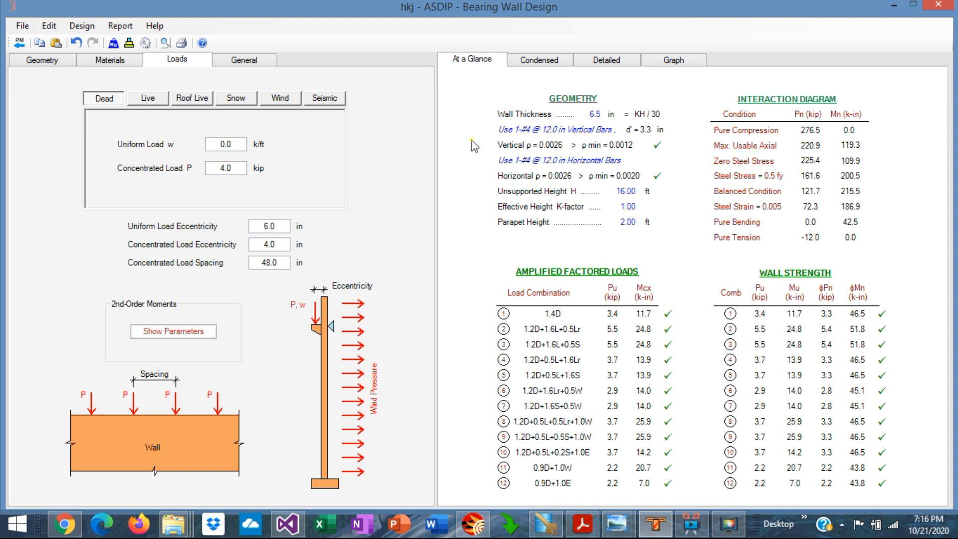
left_click(605, 58)
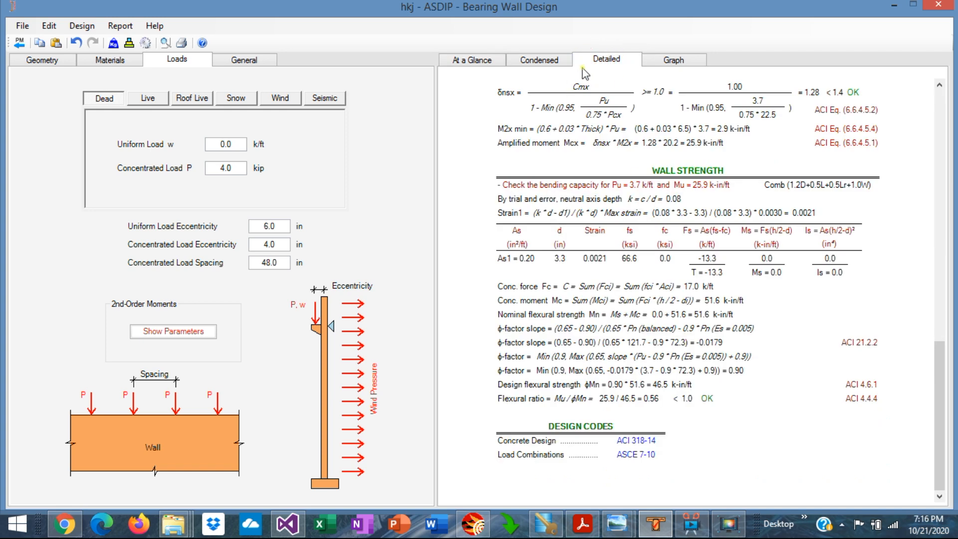
left_click(671, 59)
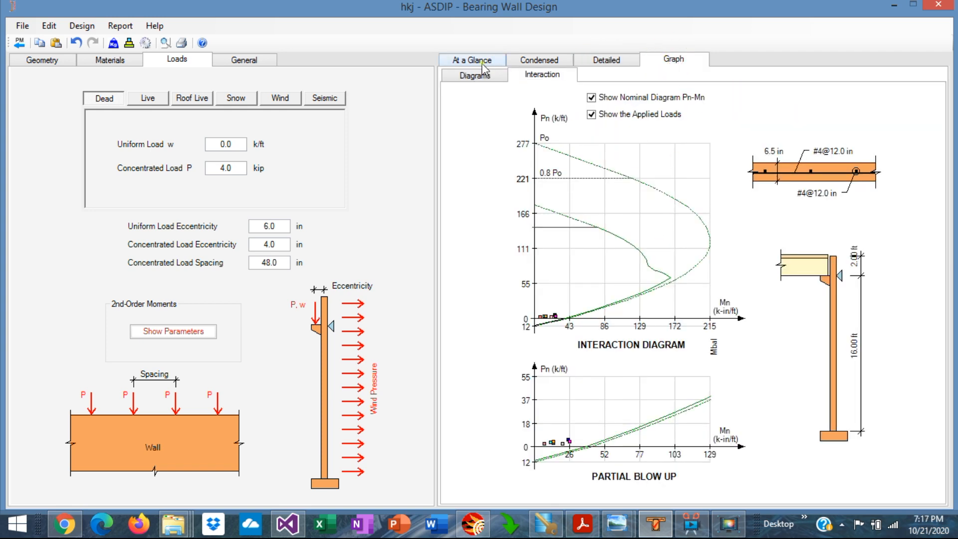
left_click(474, 75)
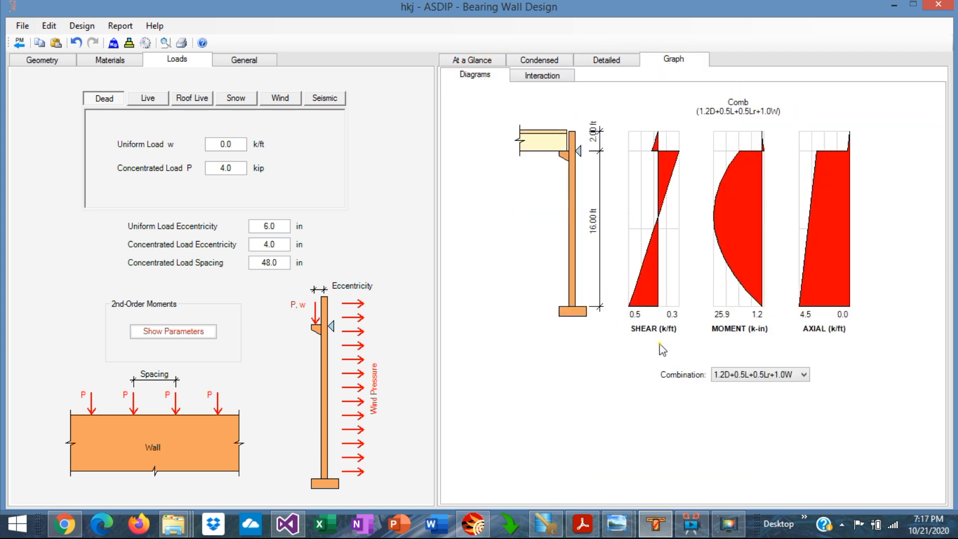
mouse_move(743, 297)
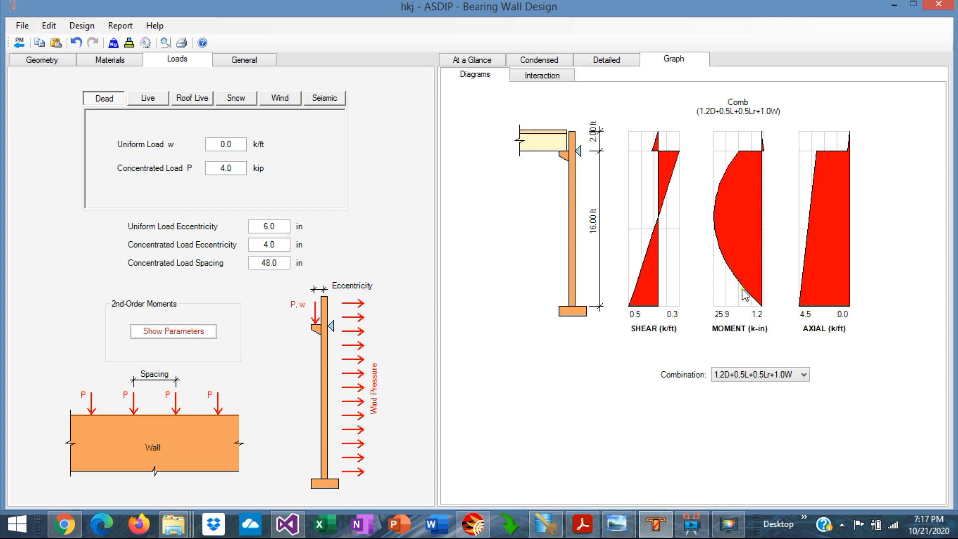
left_click(540, 74)
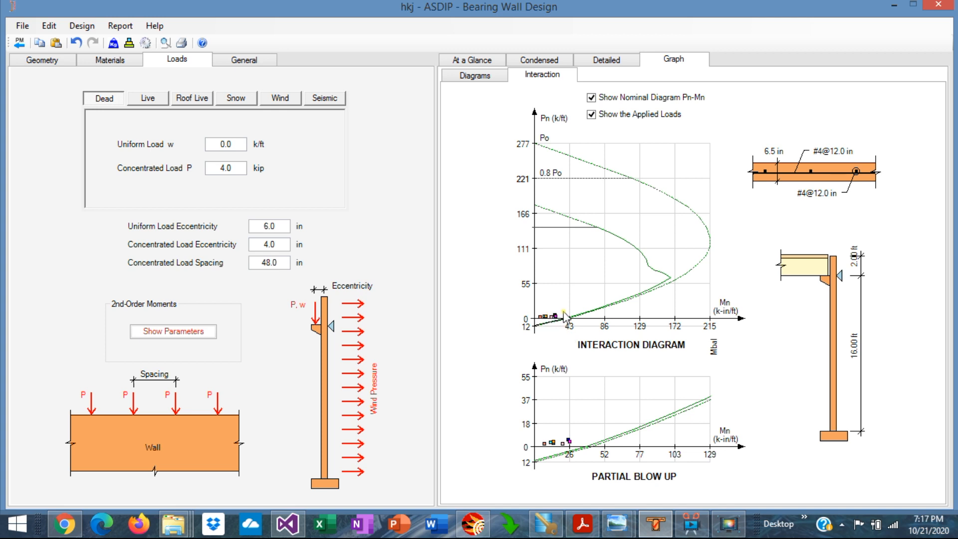
mouse_move(600, 298)
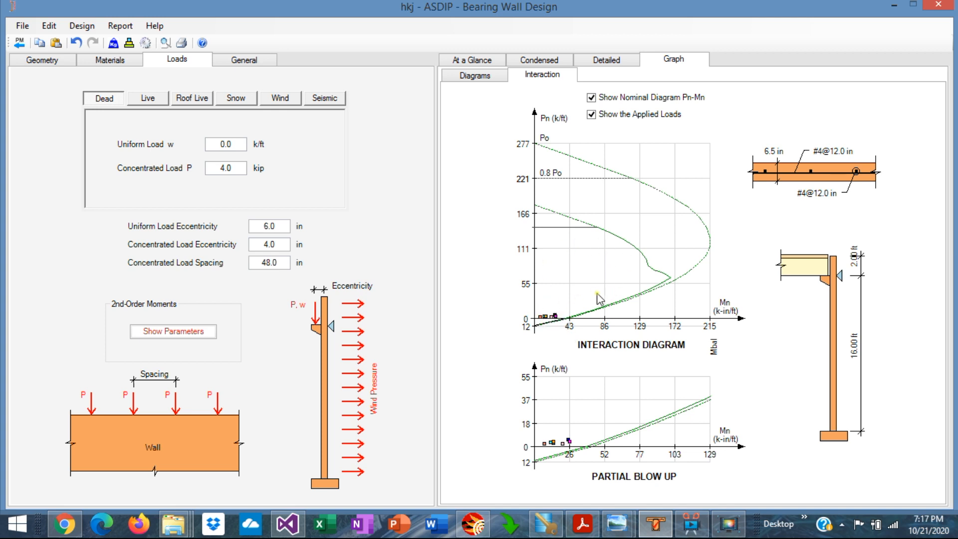
mouse_move(575, 156)
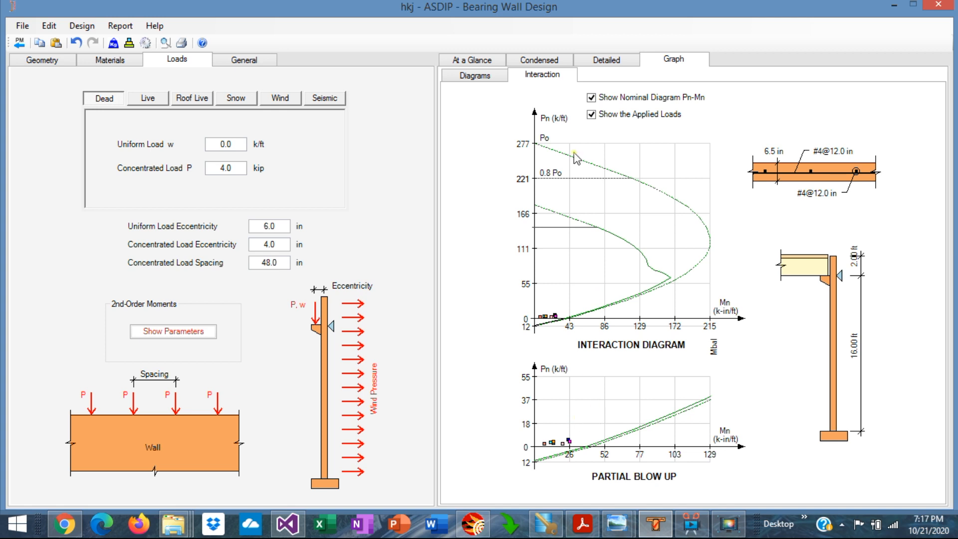
Step: Show the Wind load inputs: 40 psf on the wall and 50 psf on the parapet
left_click(279, 98)
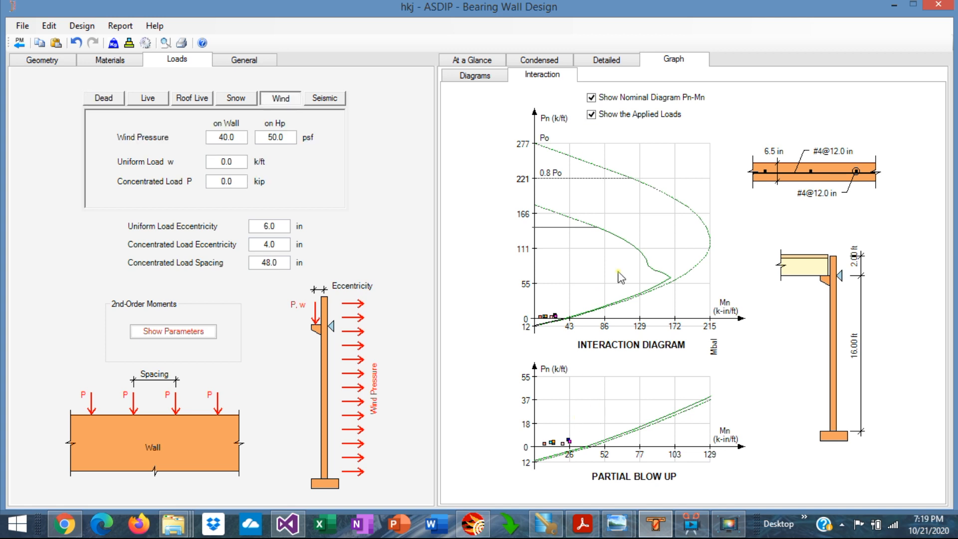